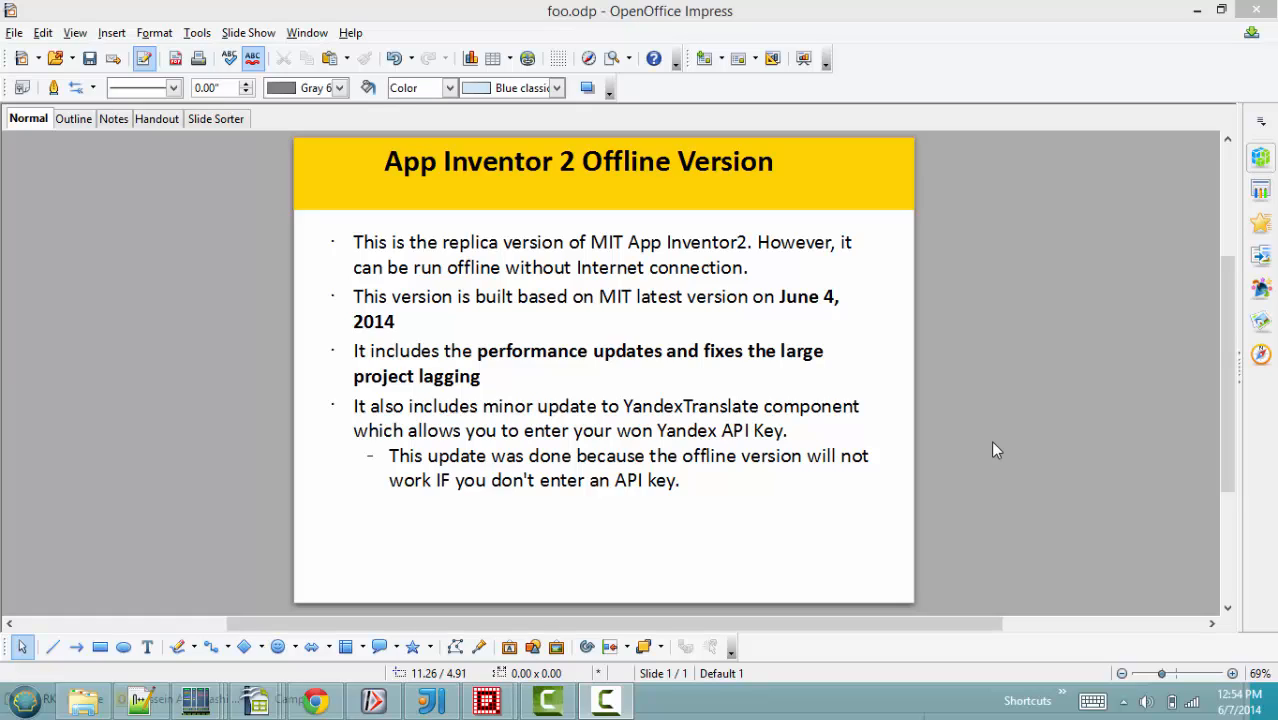
mouse_move(820, 456)
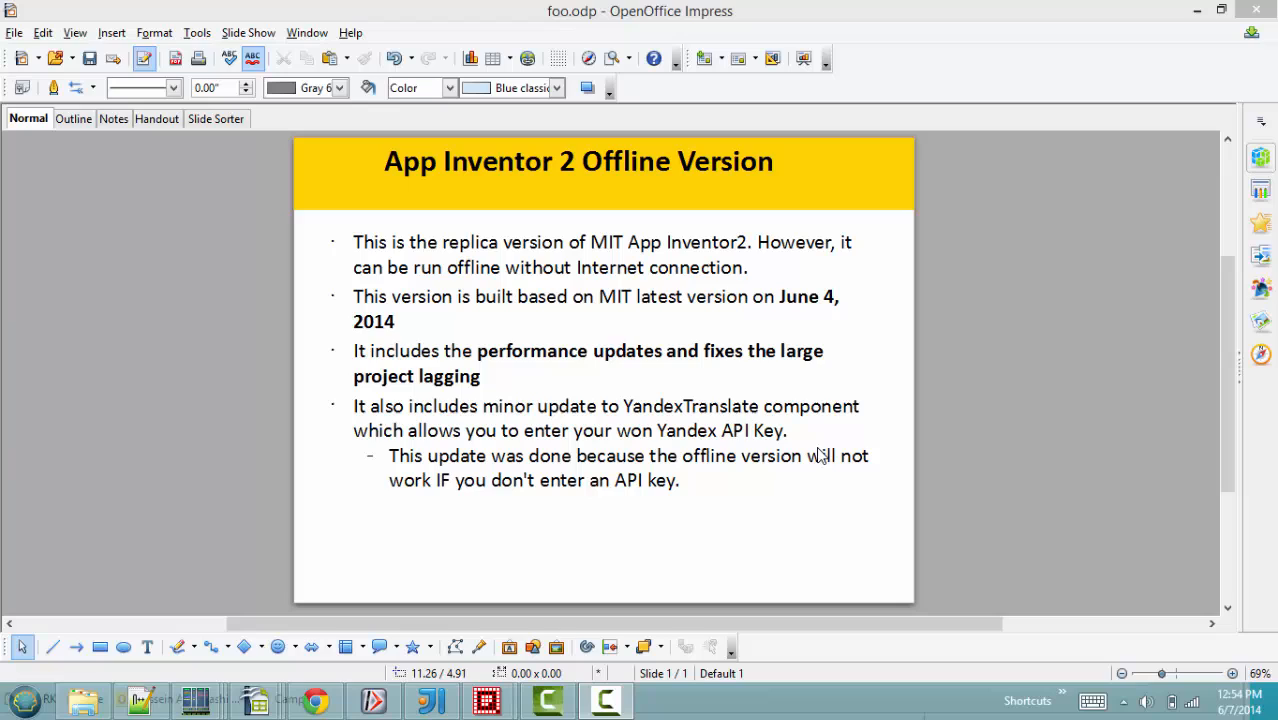
mouse_move(572, 288)
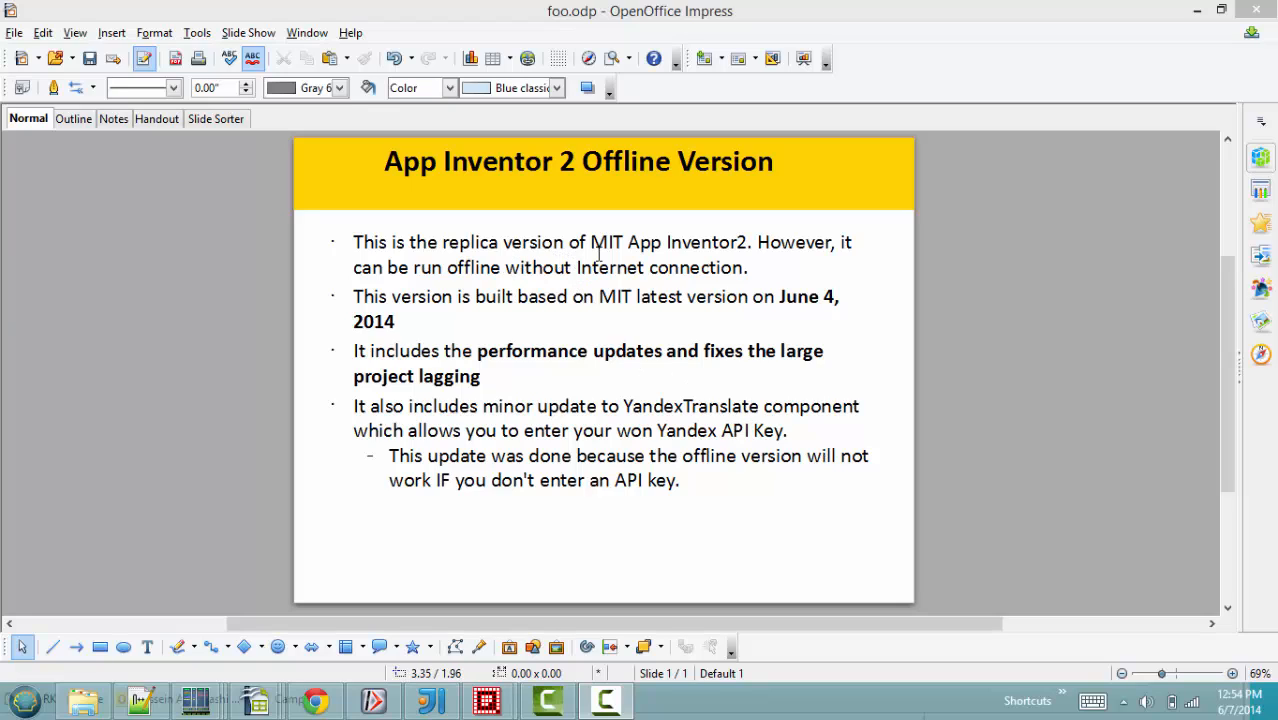
mouse_move(778, 272)
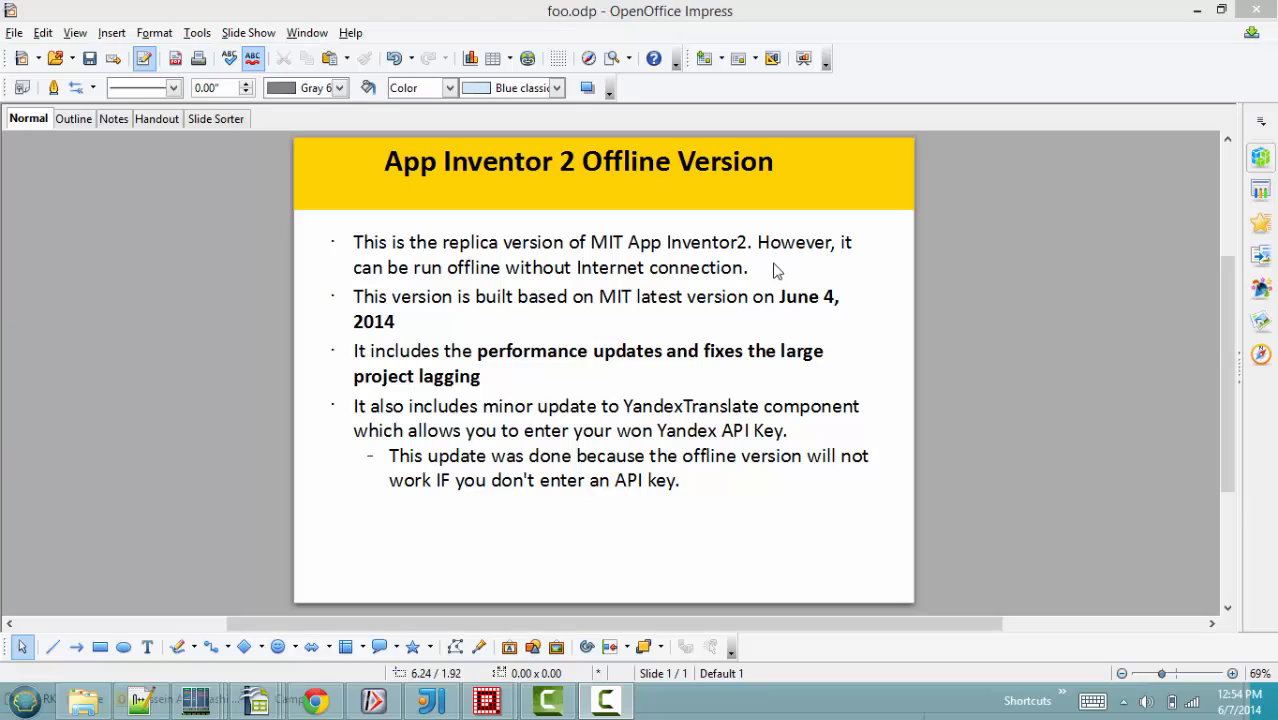
mouse_move(570, 288)
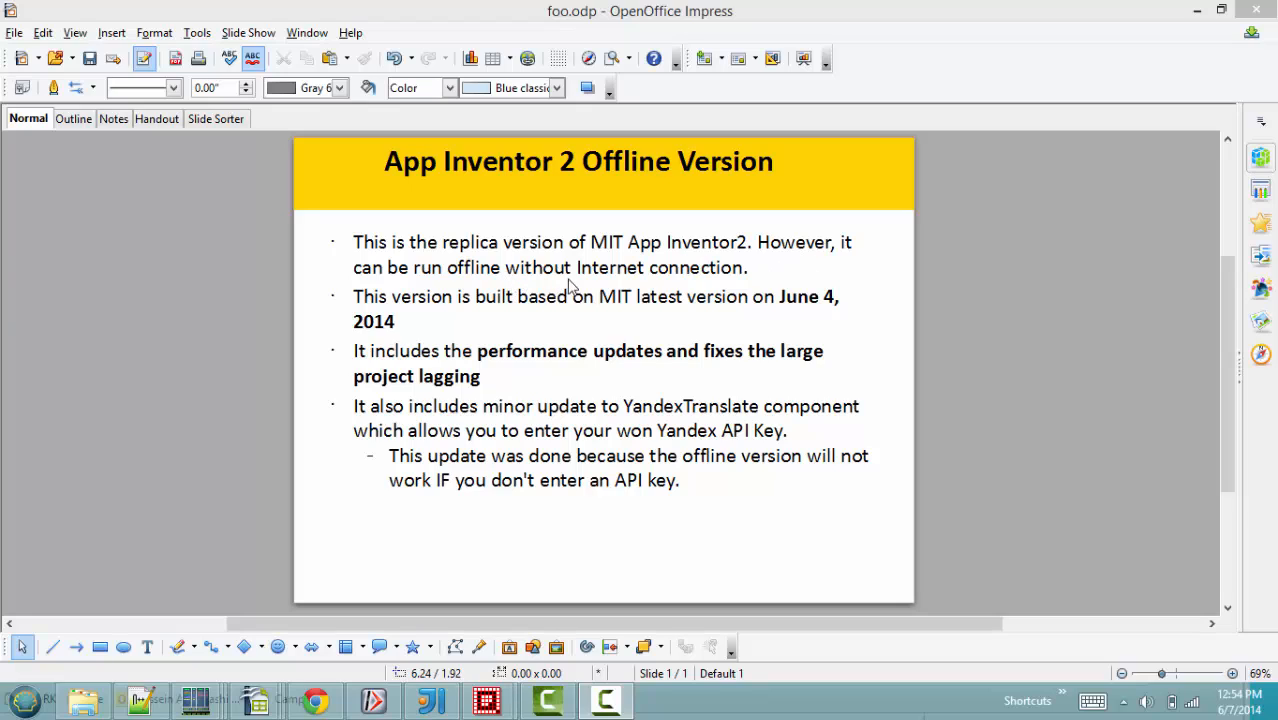
mouse_move(436, 312)
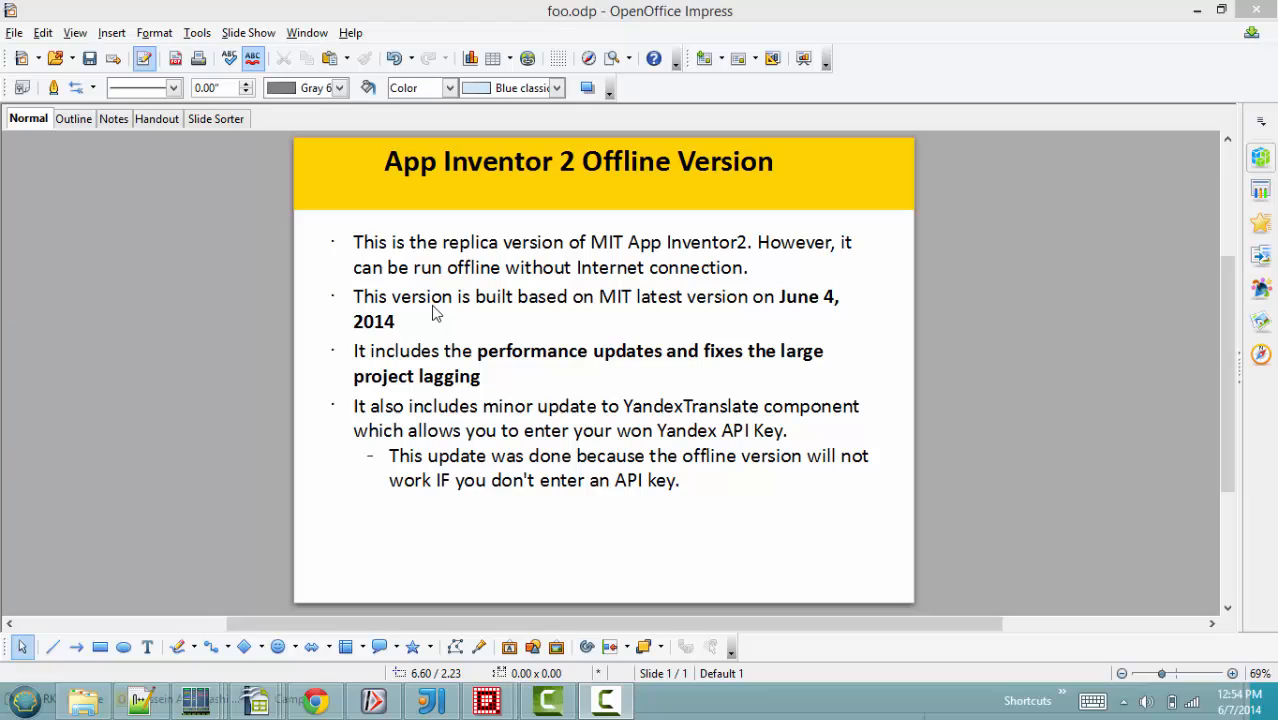
mouse_move(688, 324)
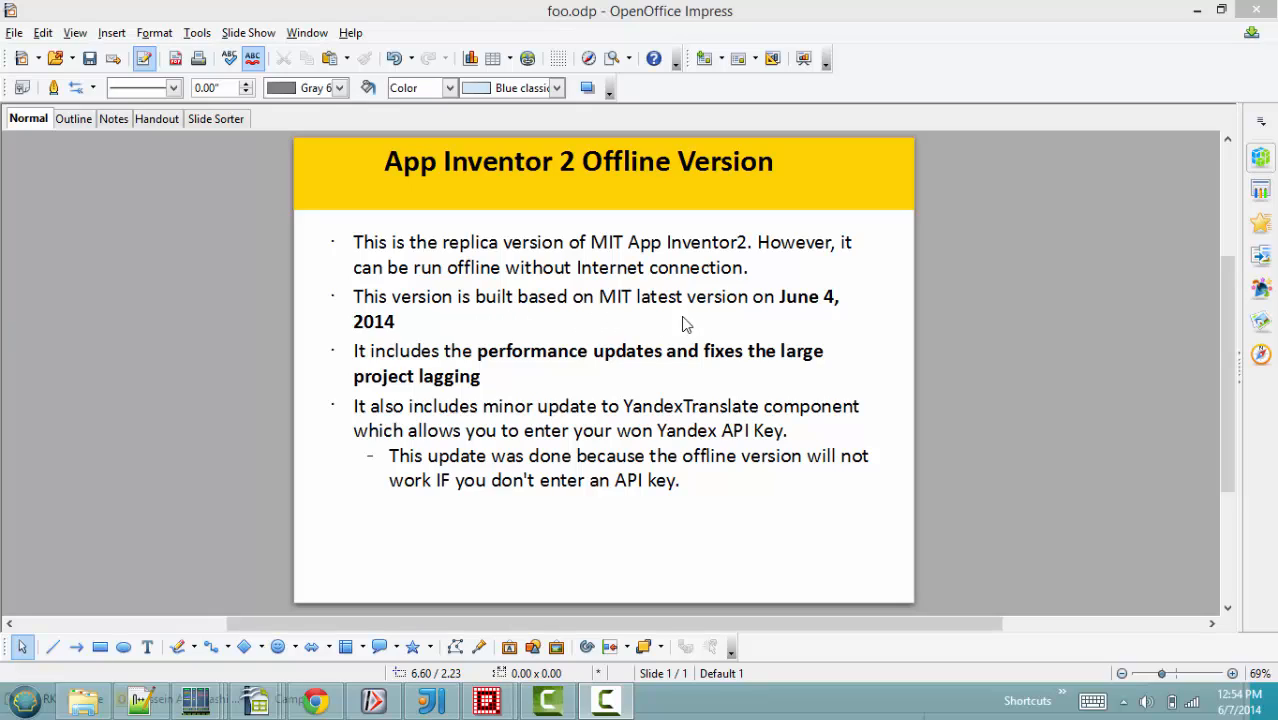
mouse_move(756, 332)
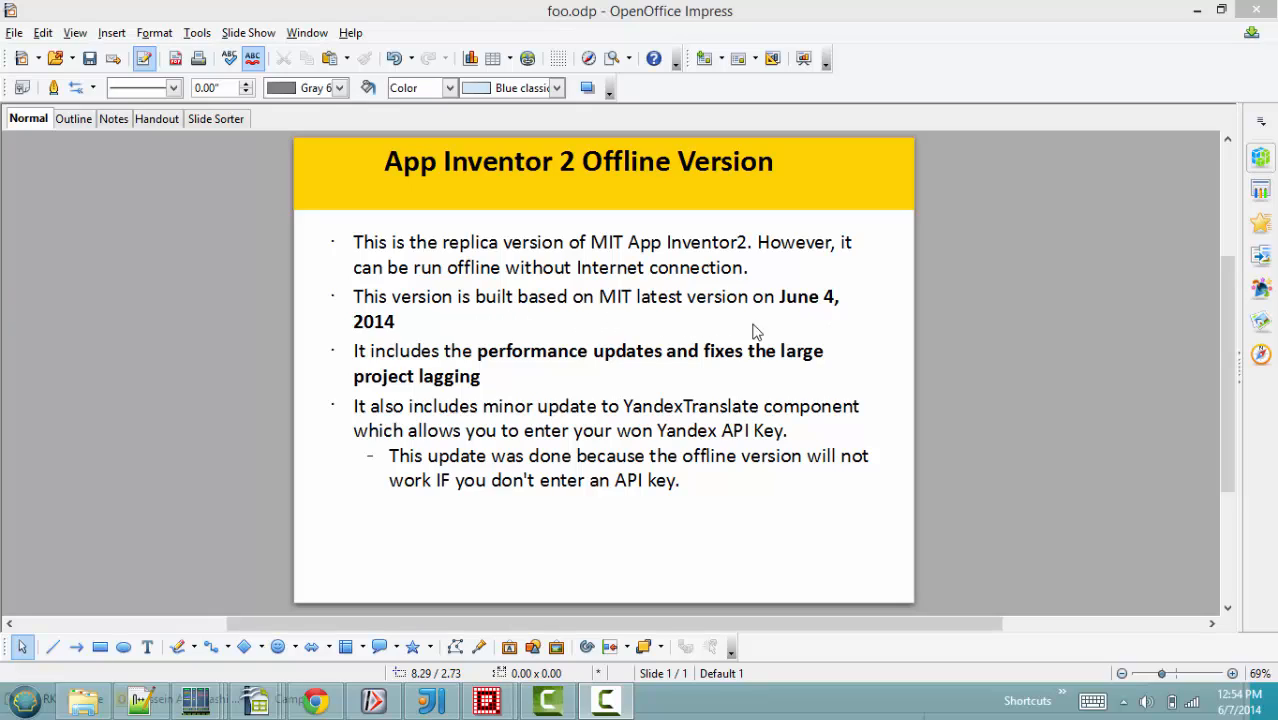
mouse_move(728, 358)
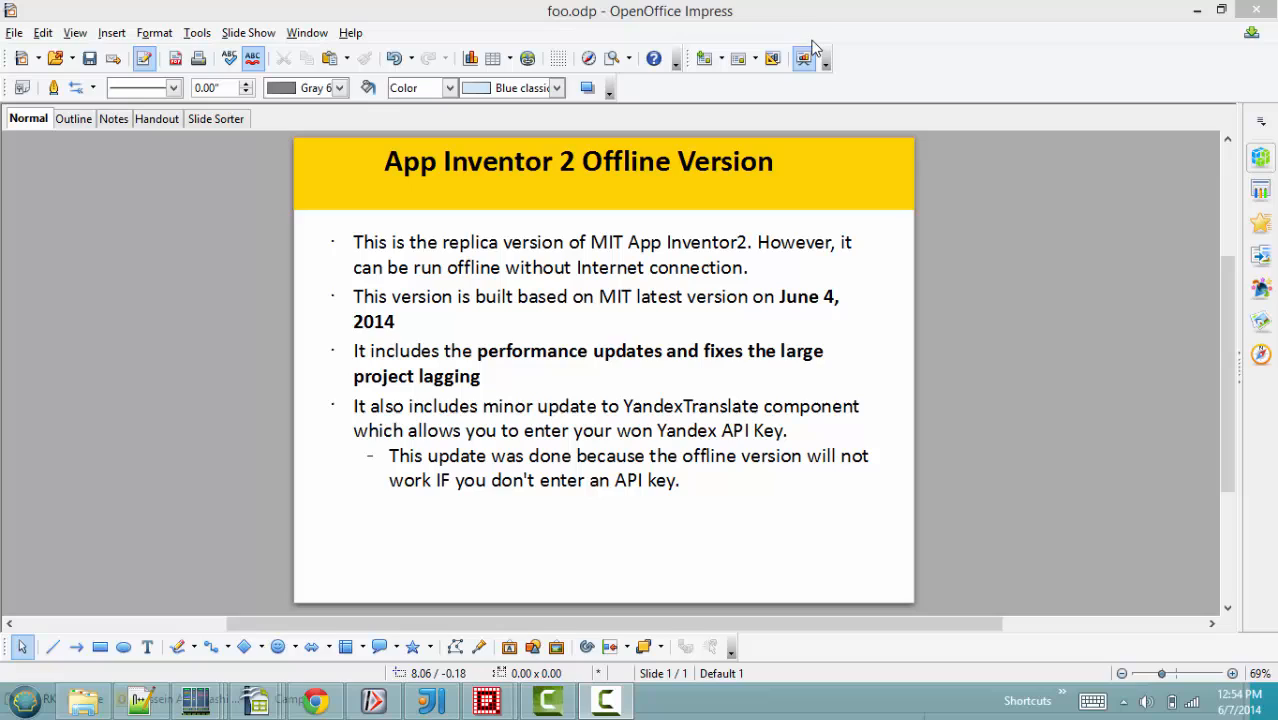
mouse_move(820, 20)
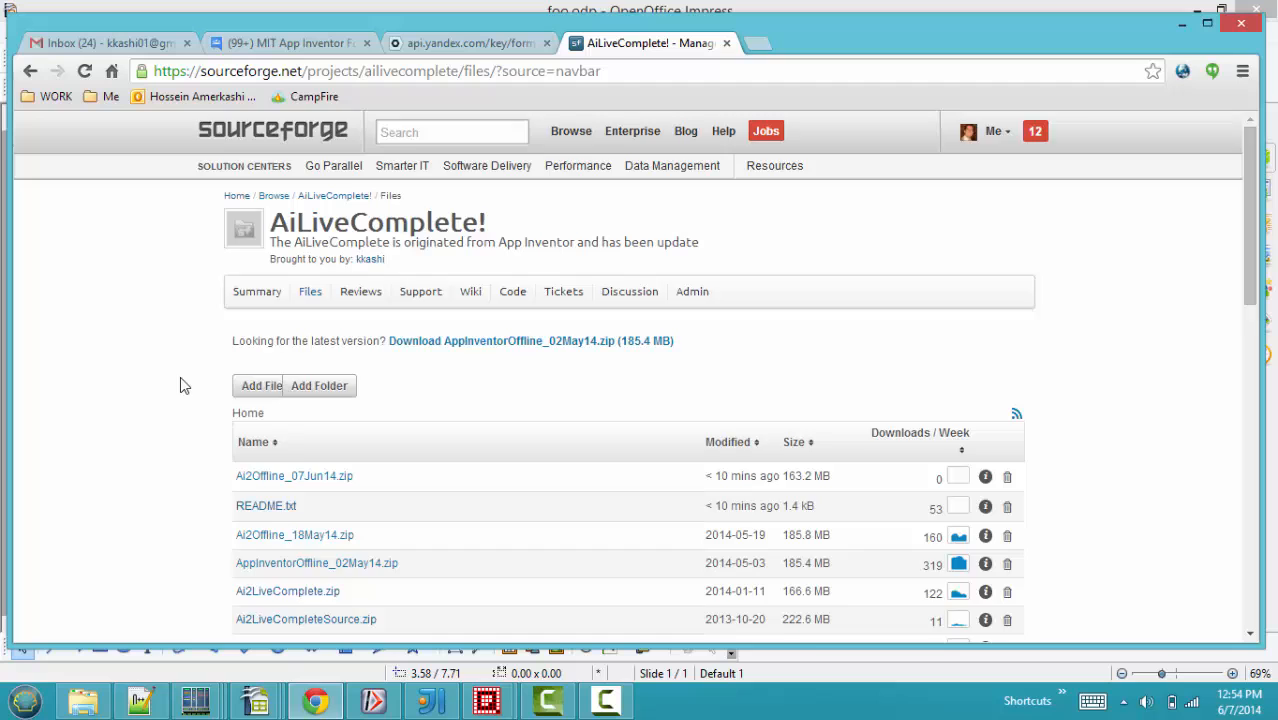
- Scroll the SourceForge files page to the Ai2Offline_07Jun14.zip release notes, then open the Ai2LiveComplete folder
scroll("down", 3)
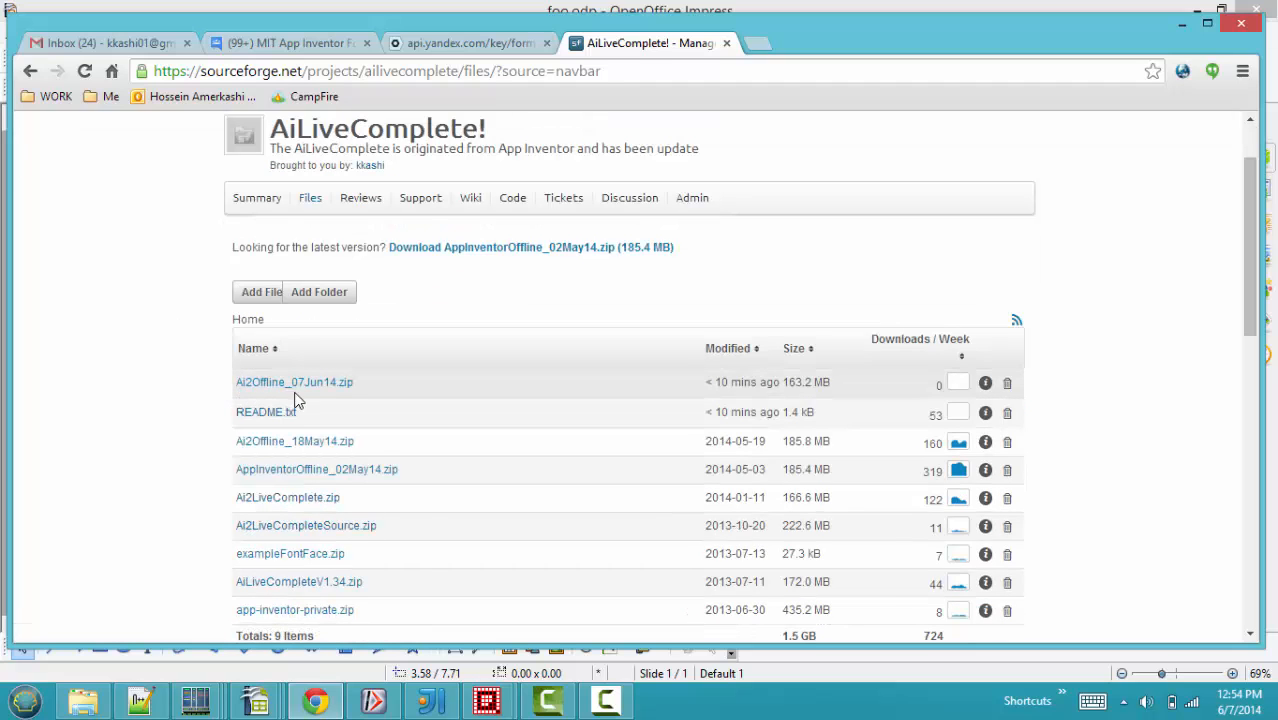
mouse_move(388, 396)
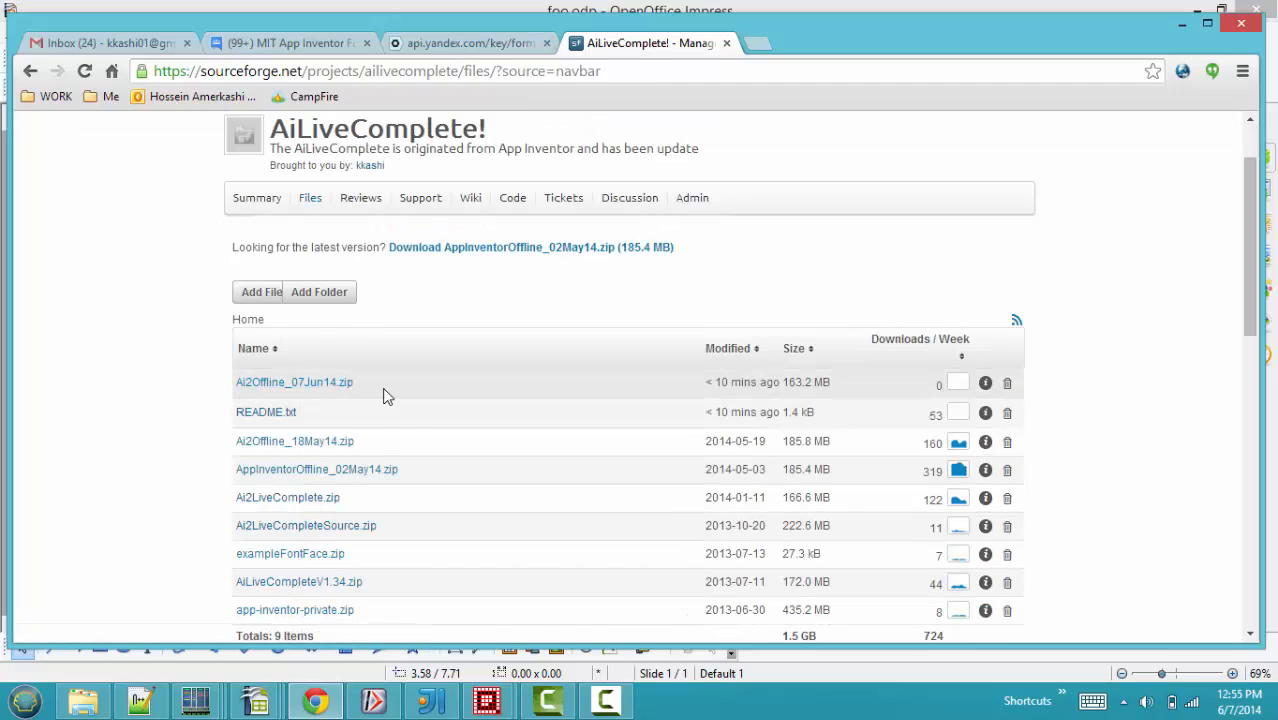
scroll("down", 3)
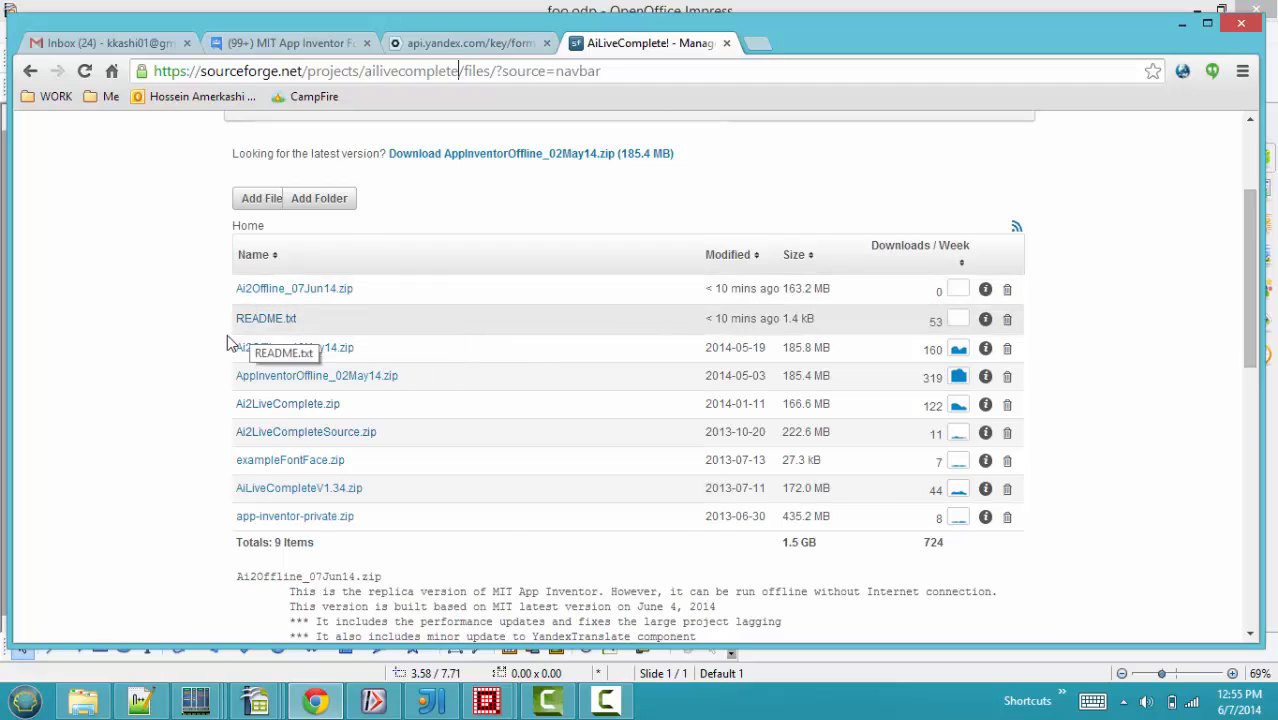
scroll("down", 3)
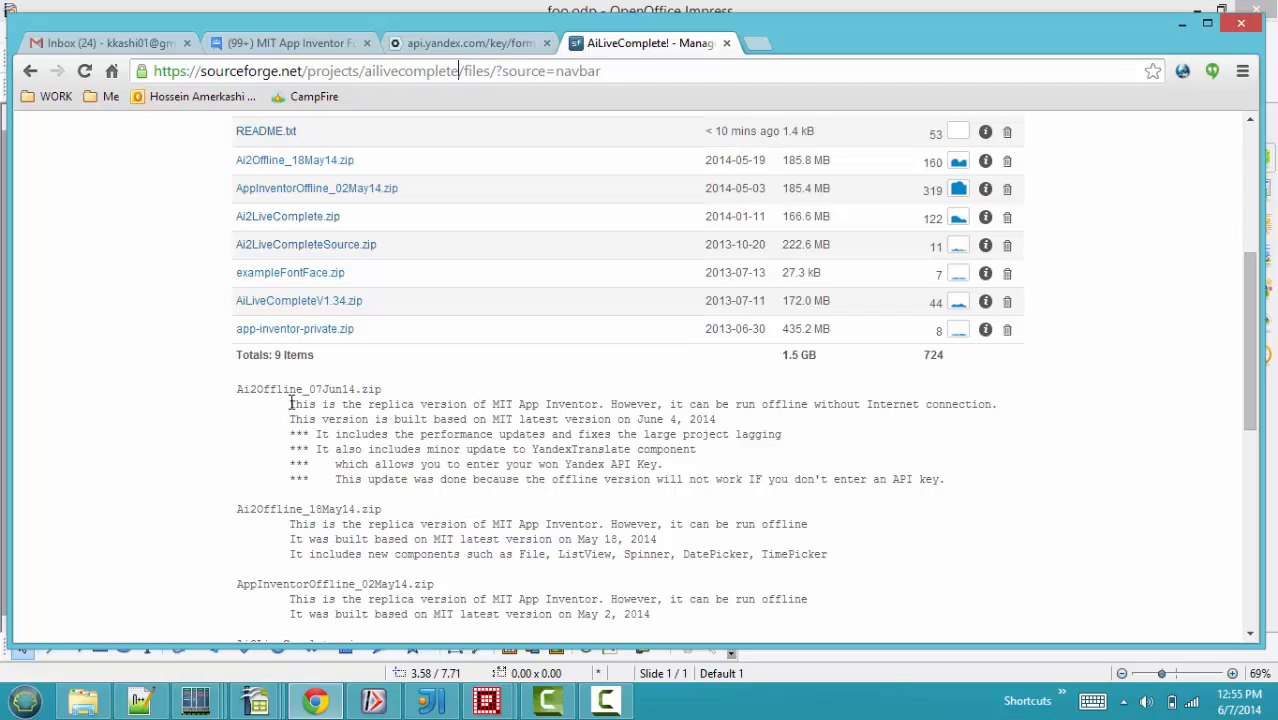
scroll("down", 3)
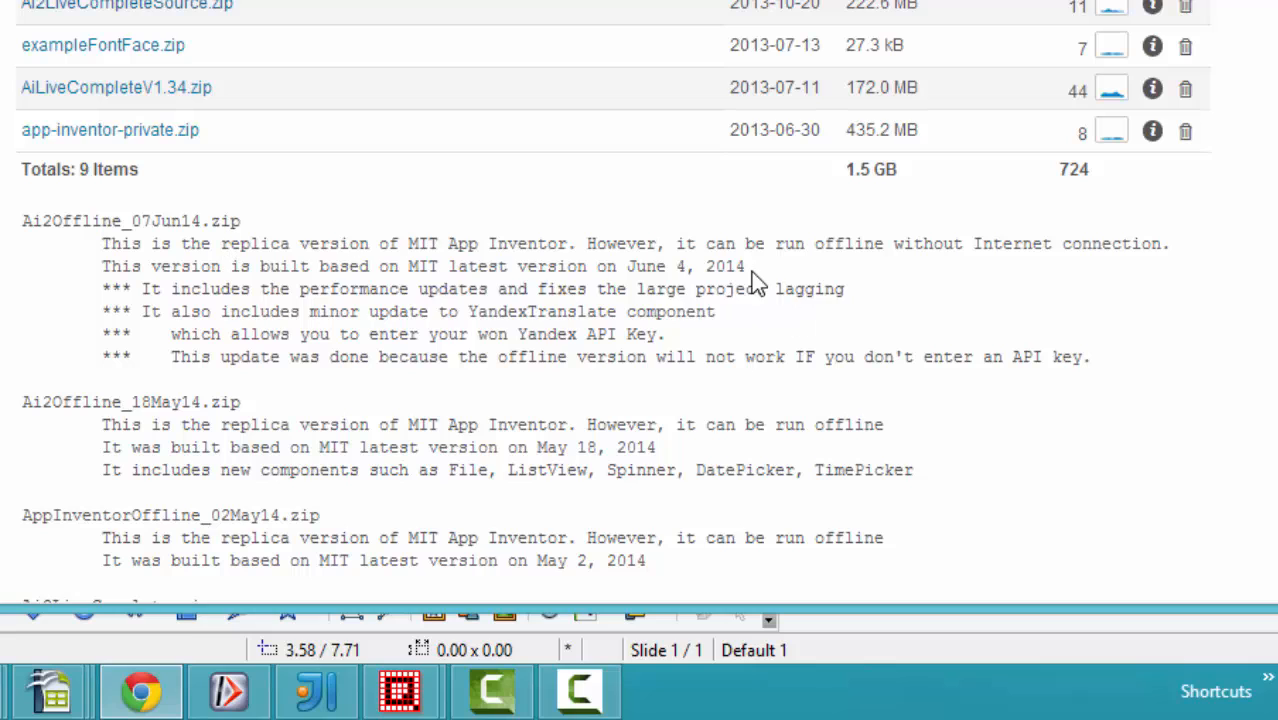
double_click(712, 266)
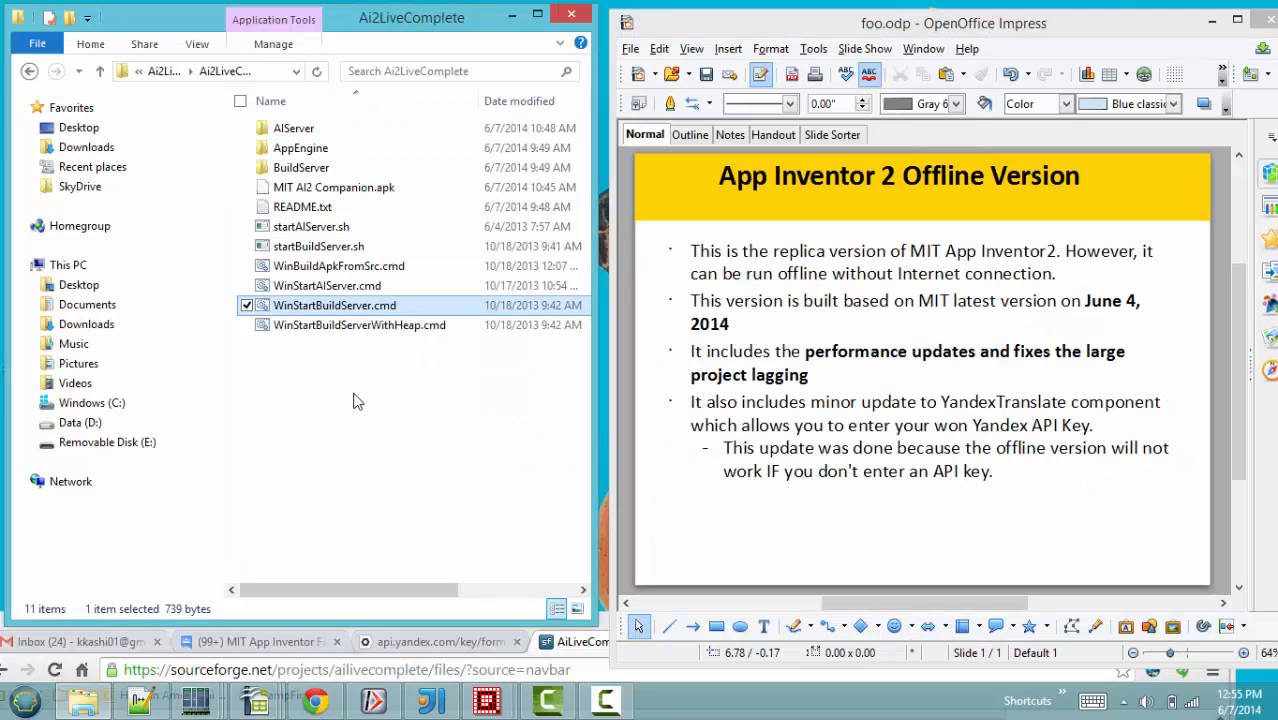
mouse_move(312, 120)
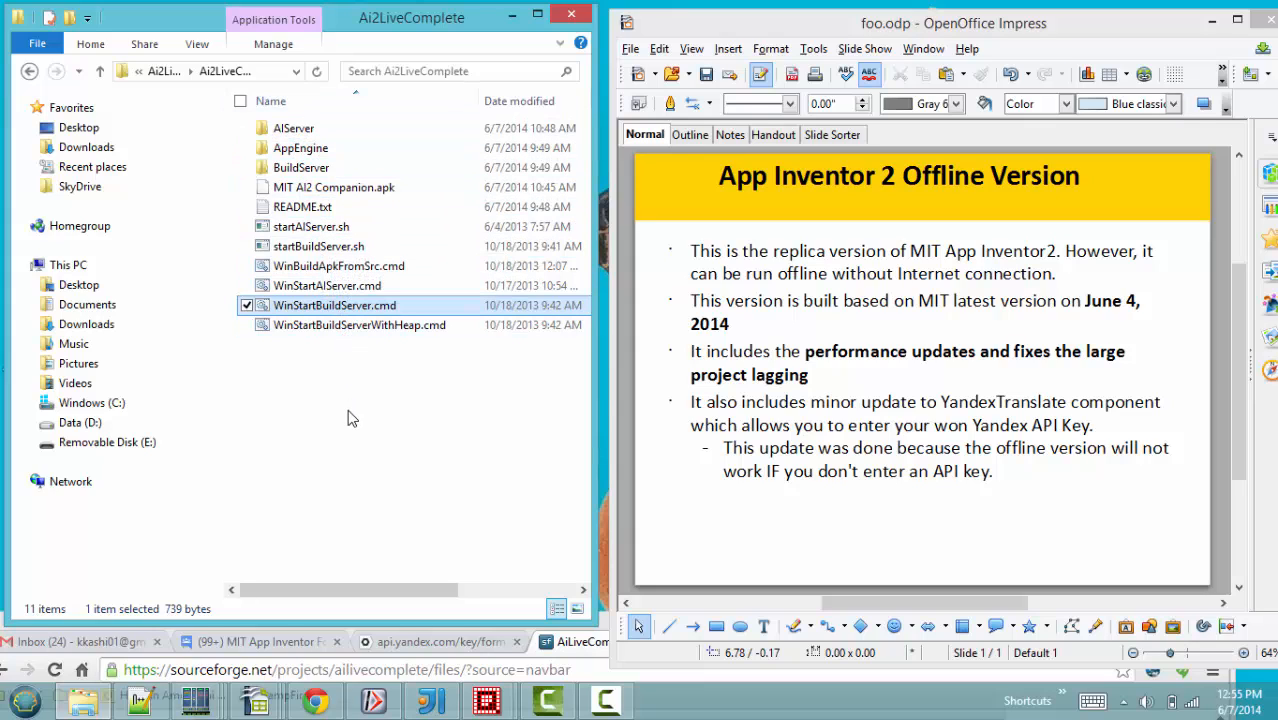
mouse_move(378, 400)
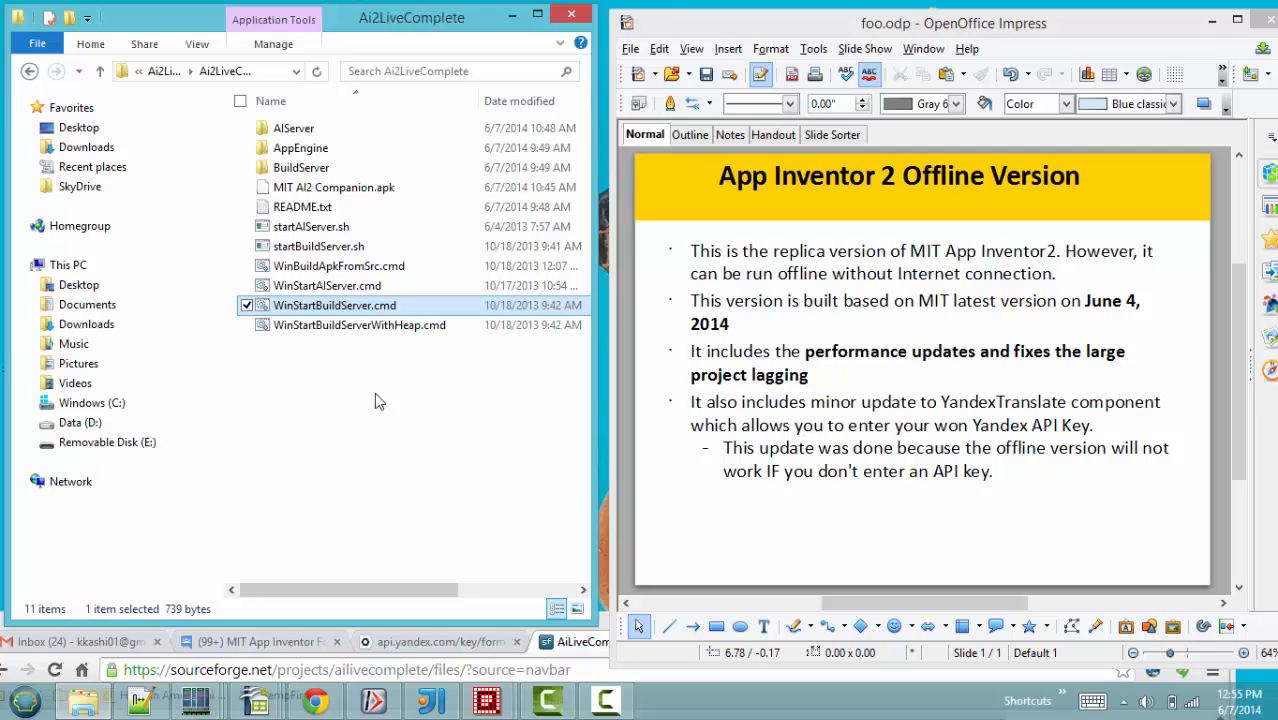
mouse_move(398, 390)
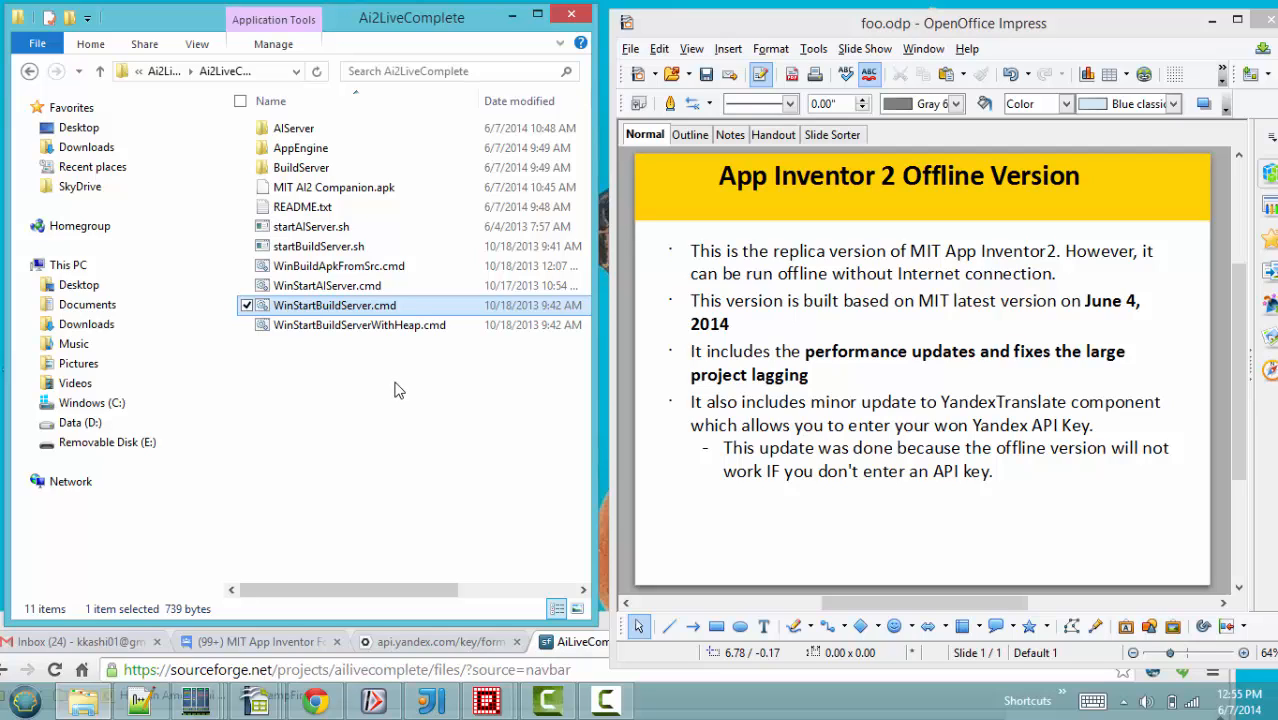
mouse_move(364, 448)
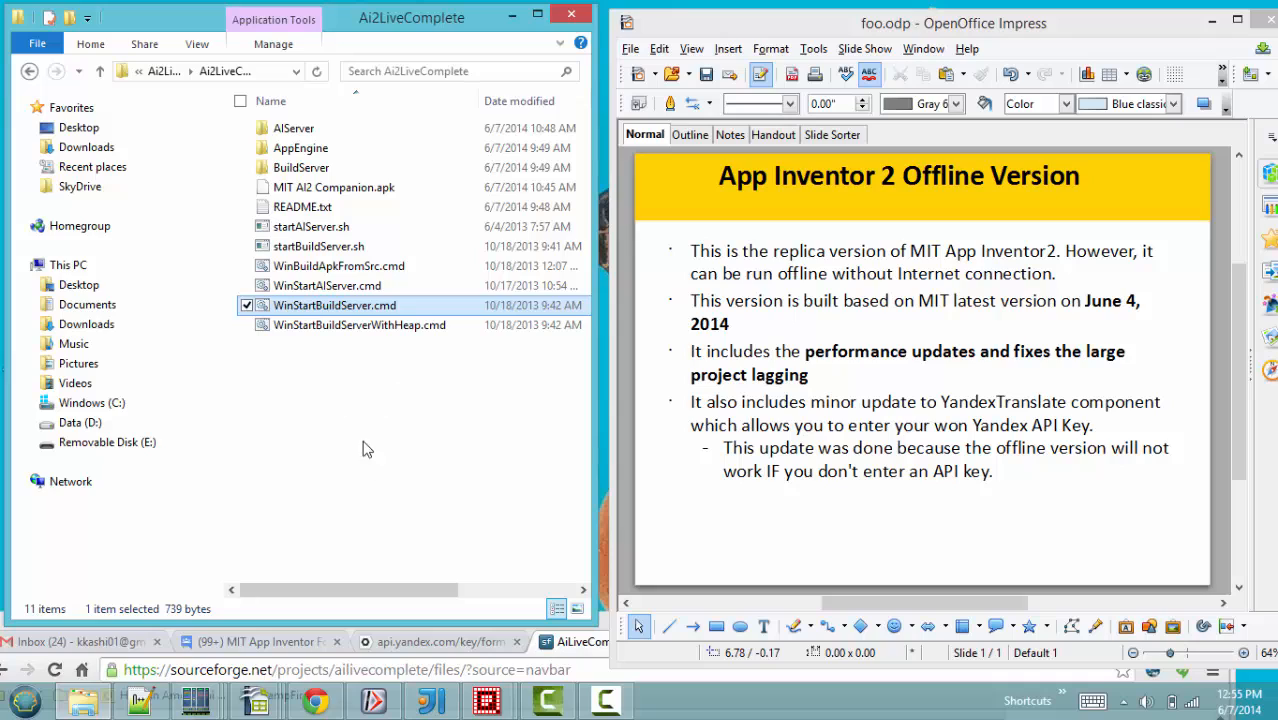
mouse_move(360, 452)
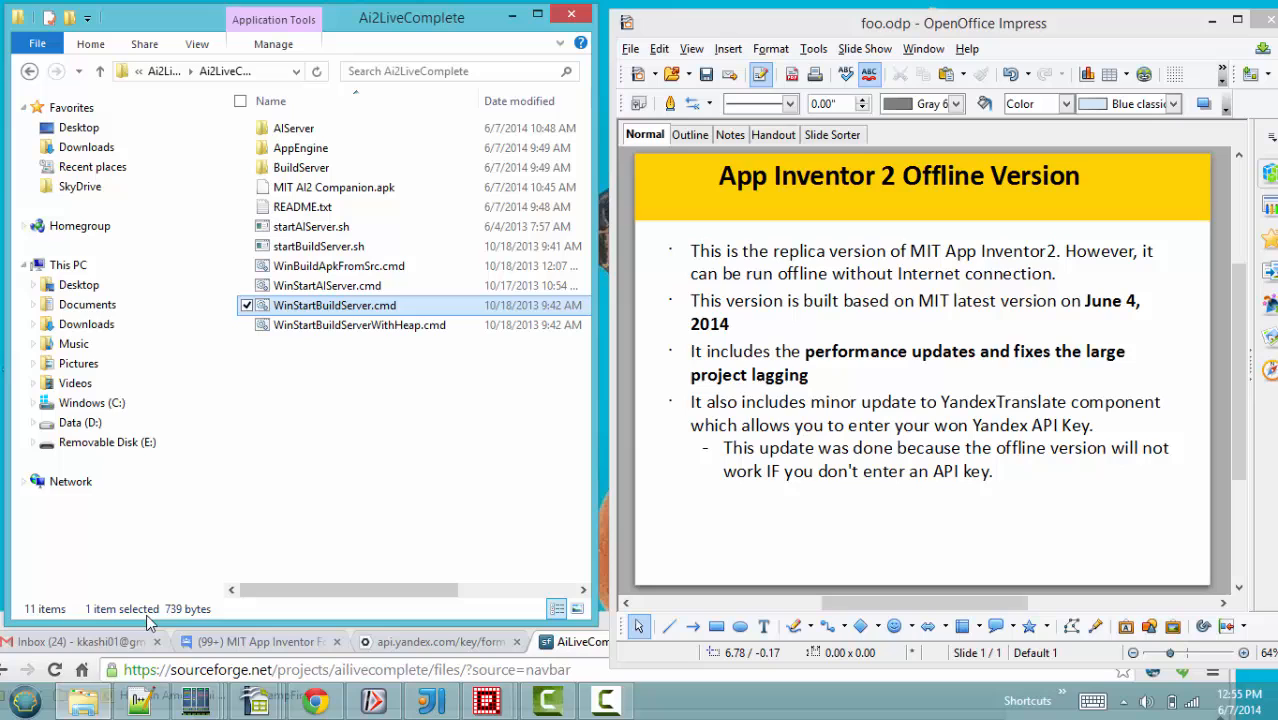
- Bring up the Start menu over the Ai2LiveComplete folder
left_click(20, 700)
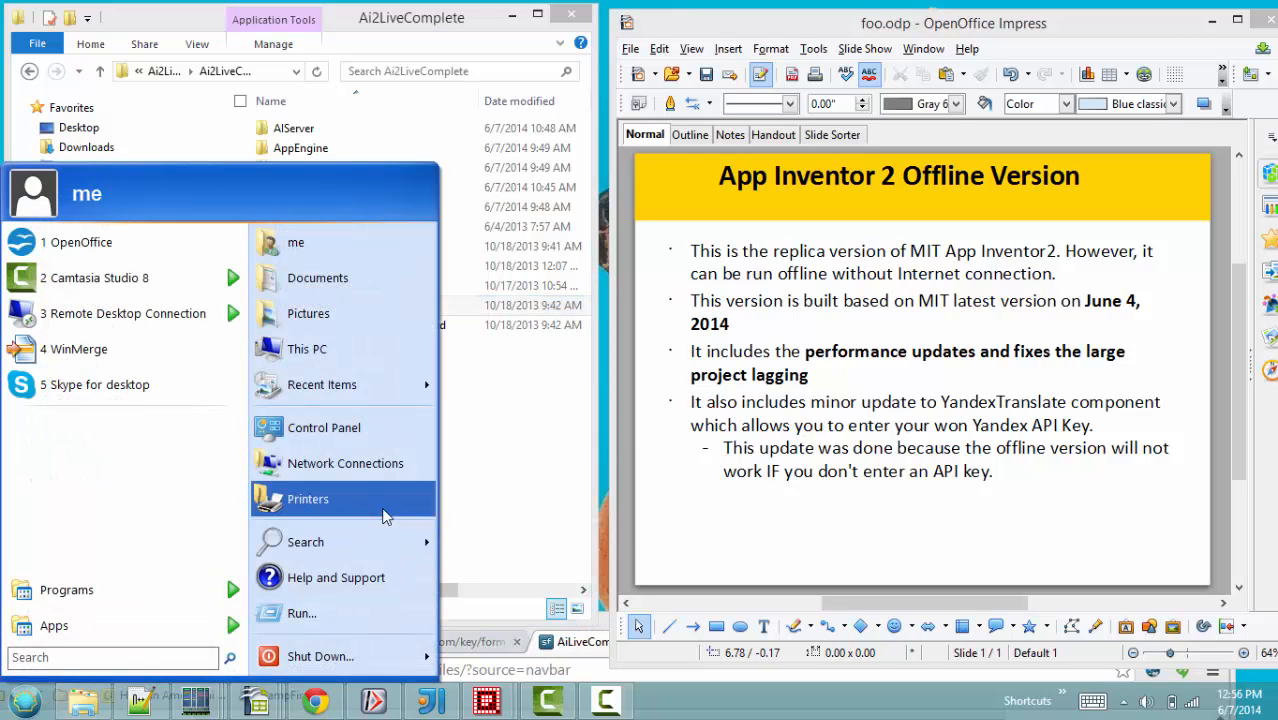
right_click(308, 348)
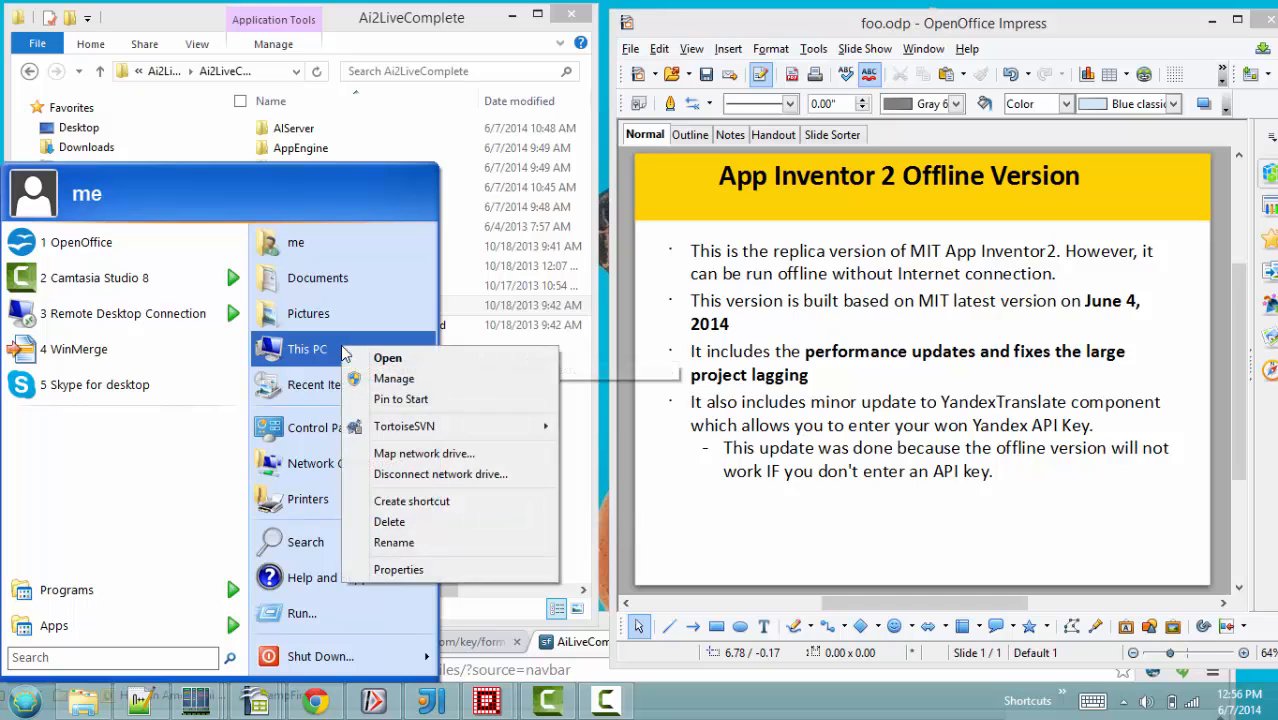
left_click(398, 568)
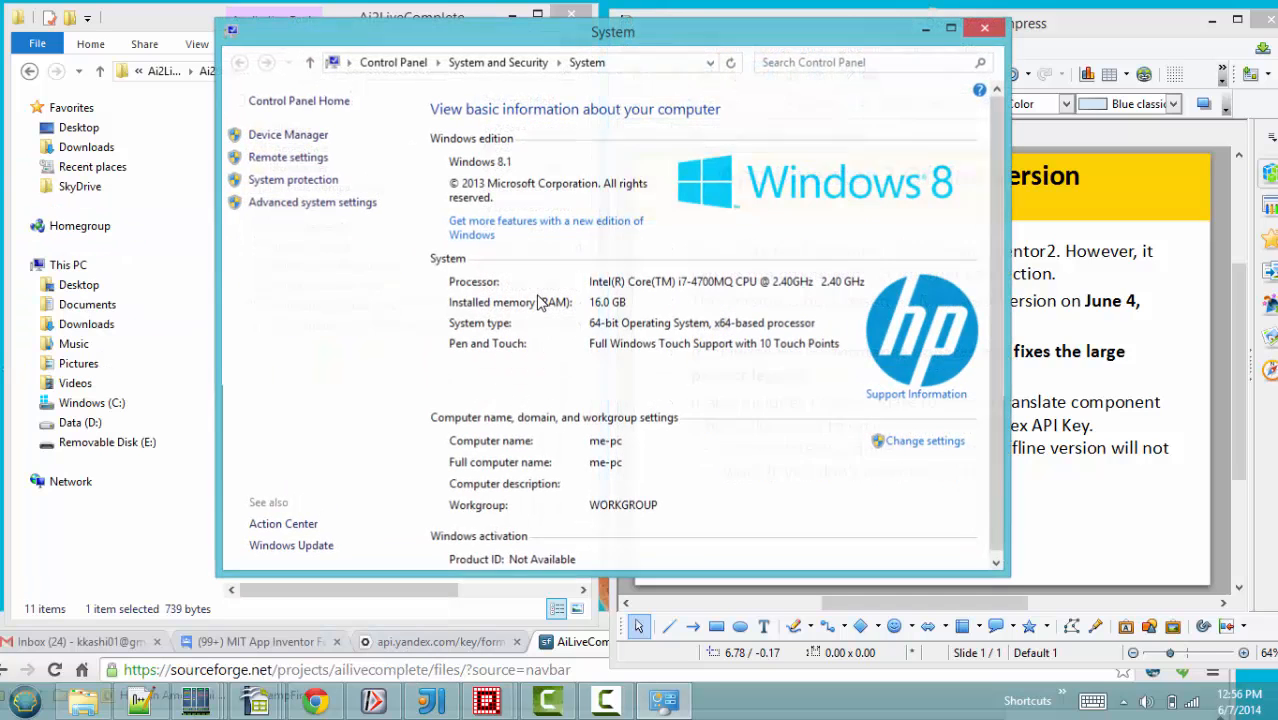
left_click(312, 202)
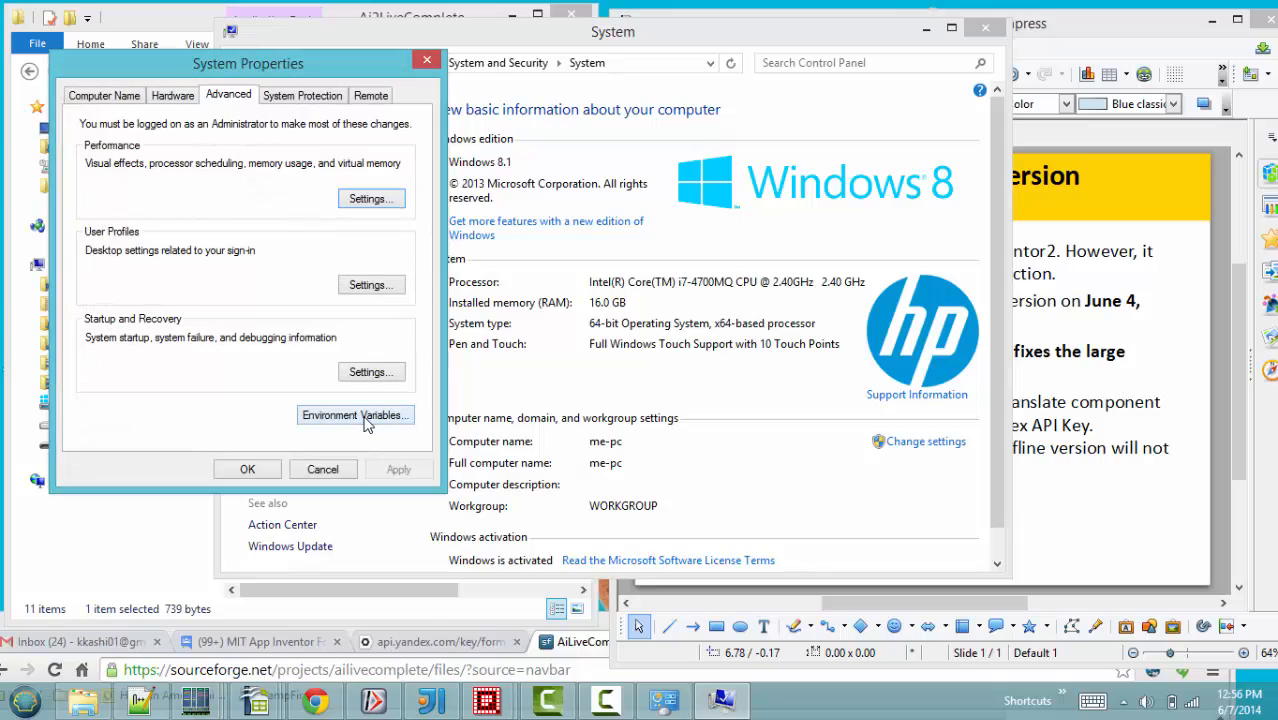
left_click(354, 414)
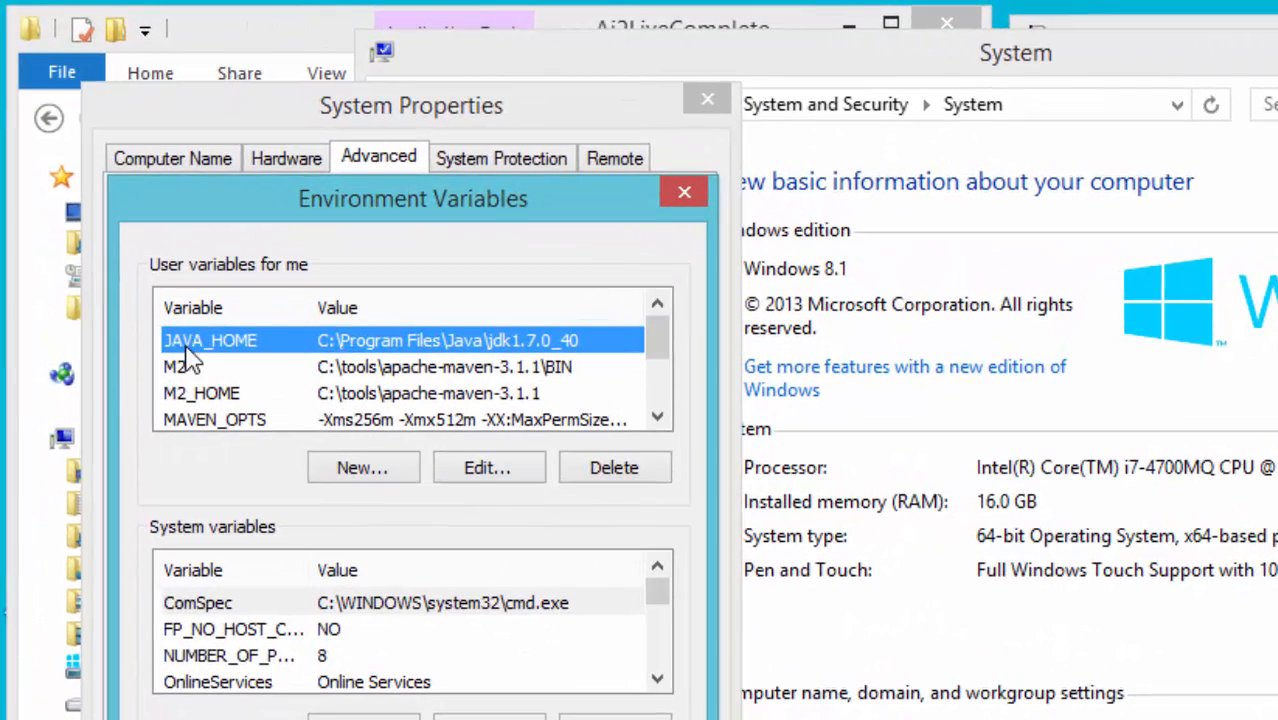
mouse_move(564, 356)
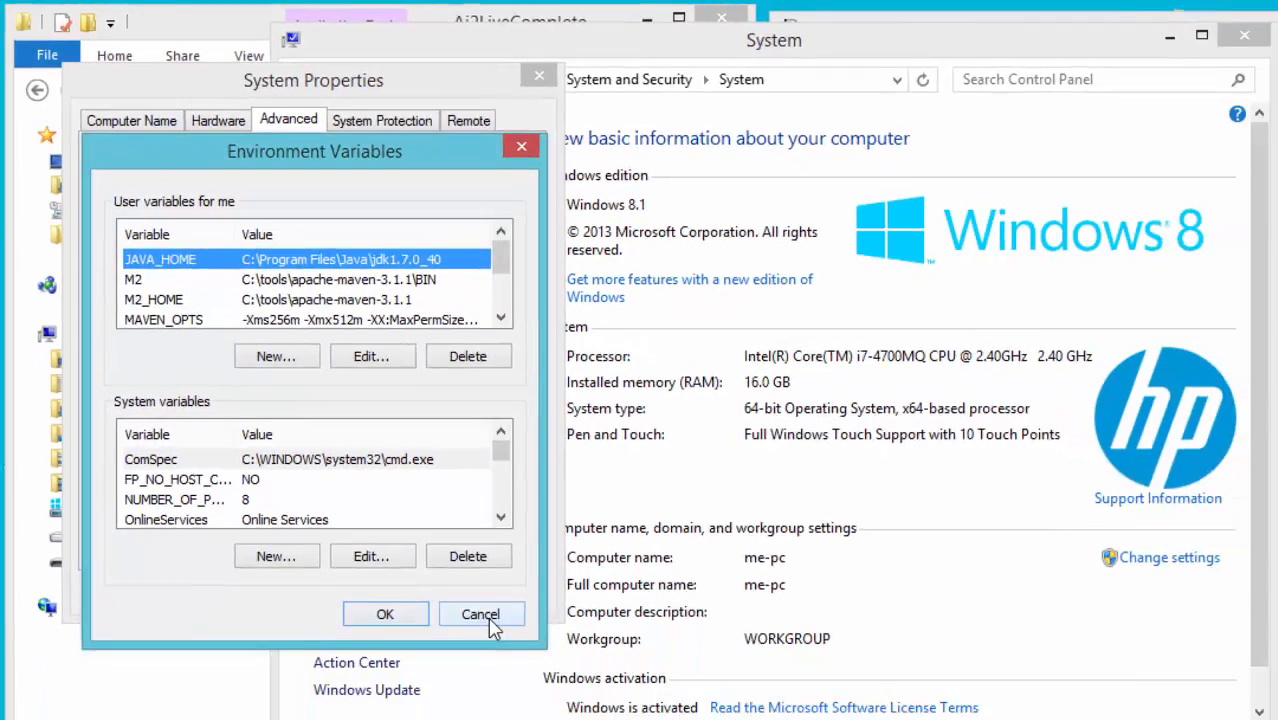
left_click(480, 612)
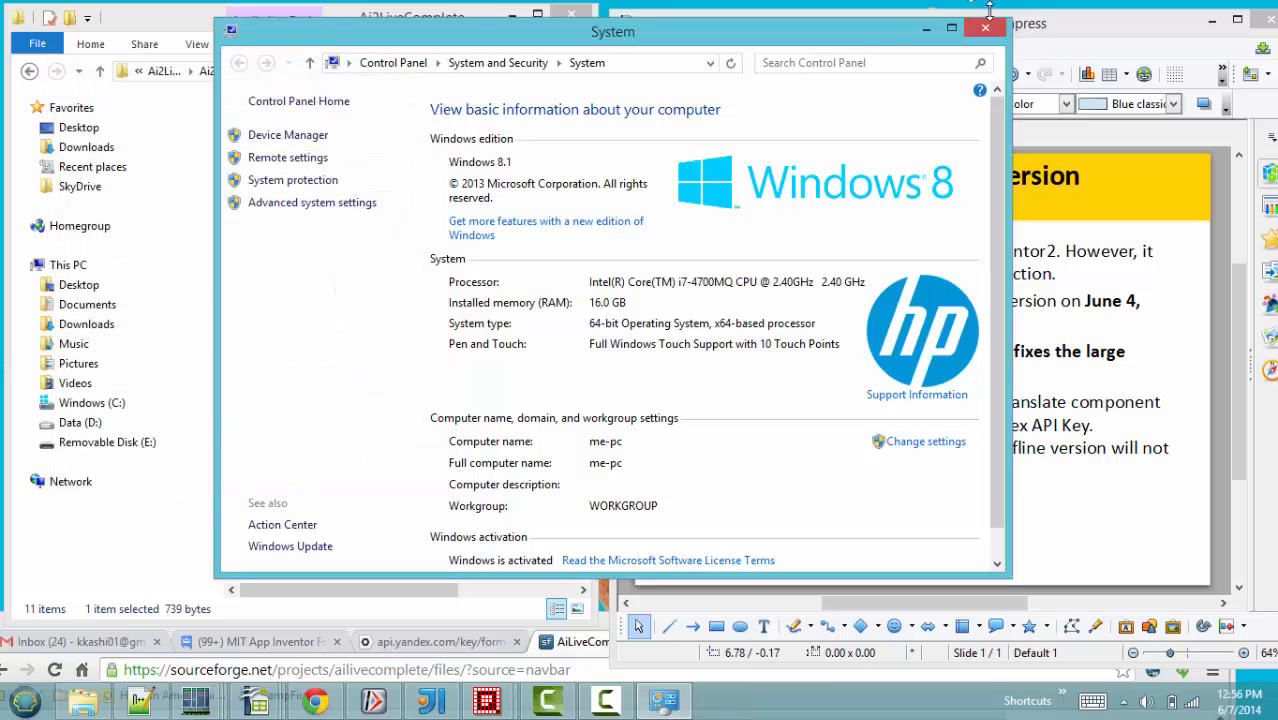
left_click(984, 28)
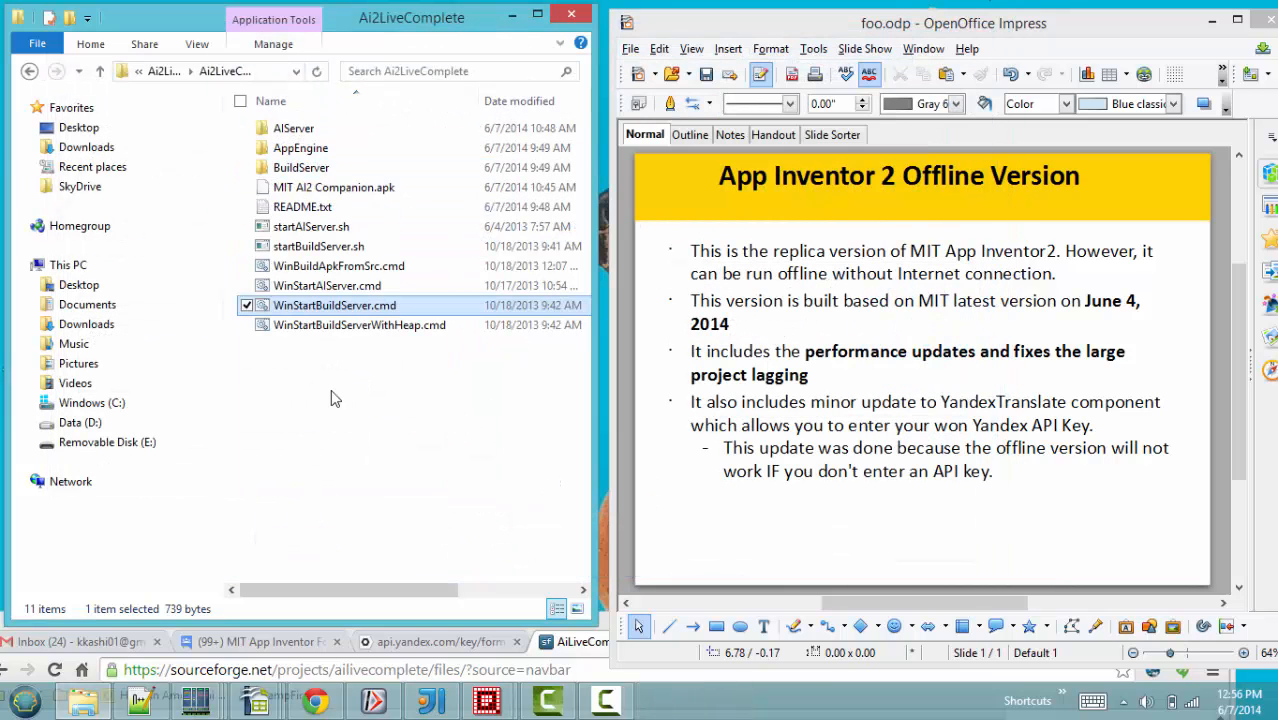
mouse_move(360, 352)
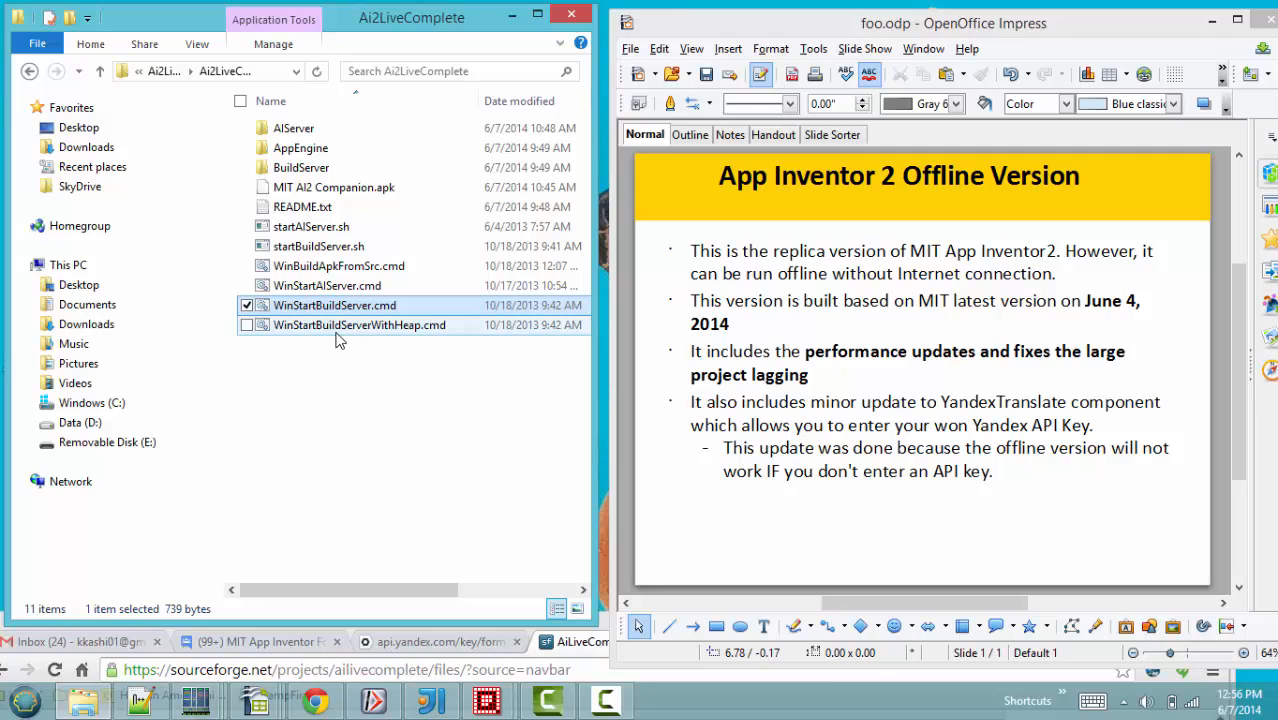
- Run WinStartAIServer.cmd so the Dev App Server starts on localhost:8888
left_click(326, 286)
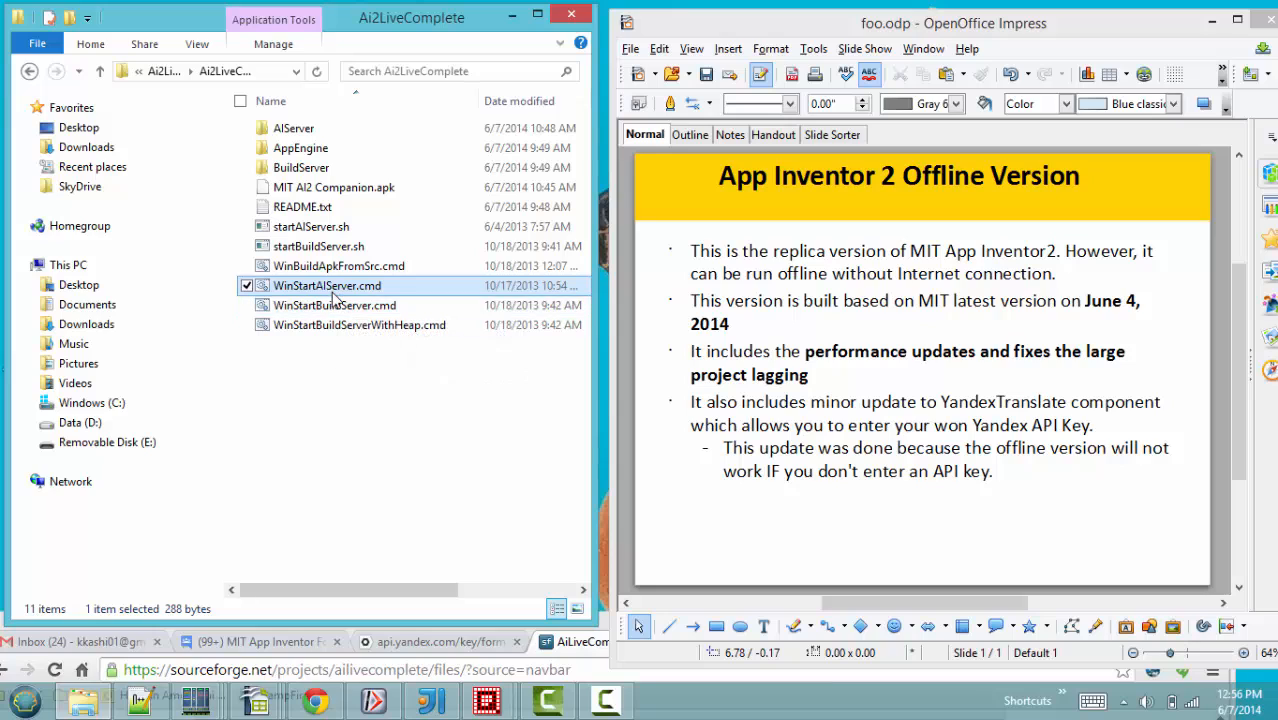
mouse_move(326, 284)
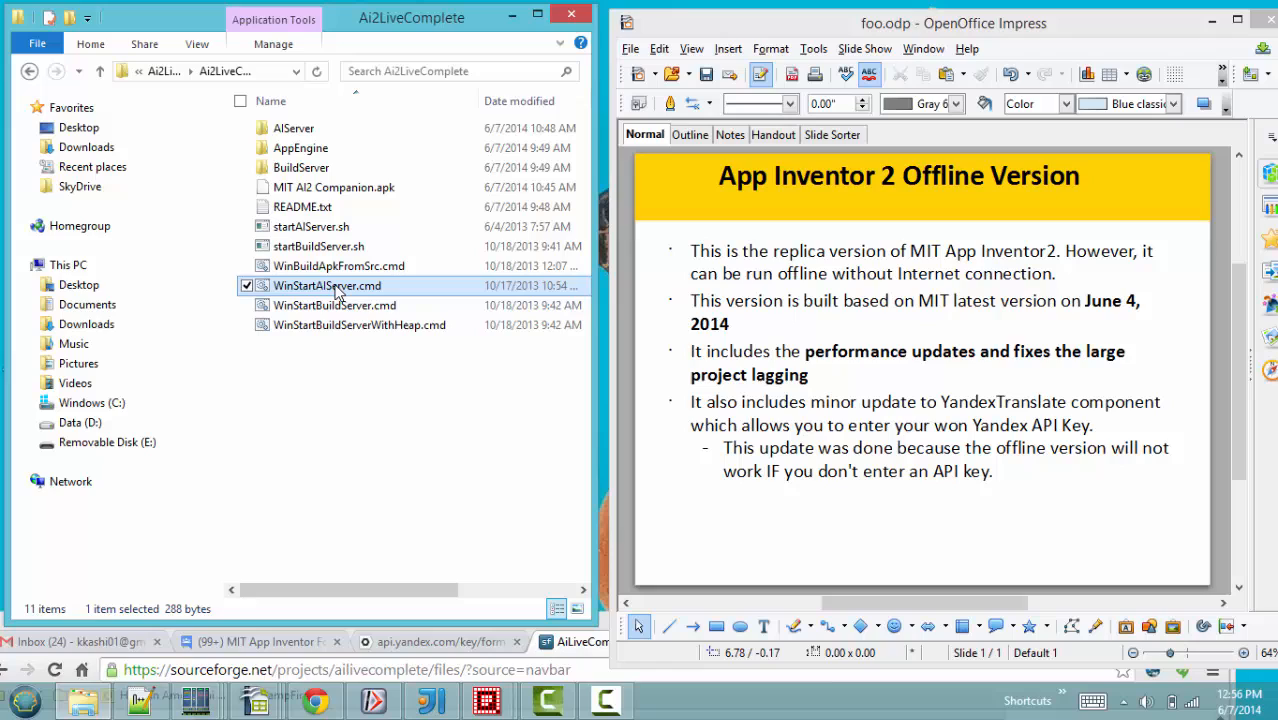
mouse_move(326, 284)
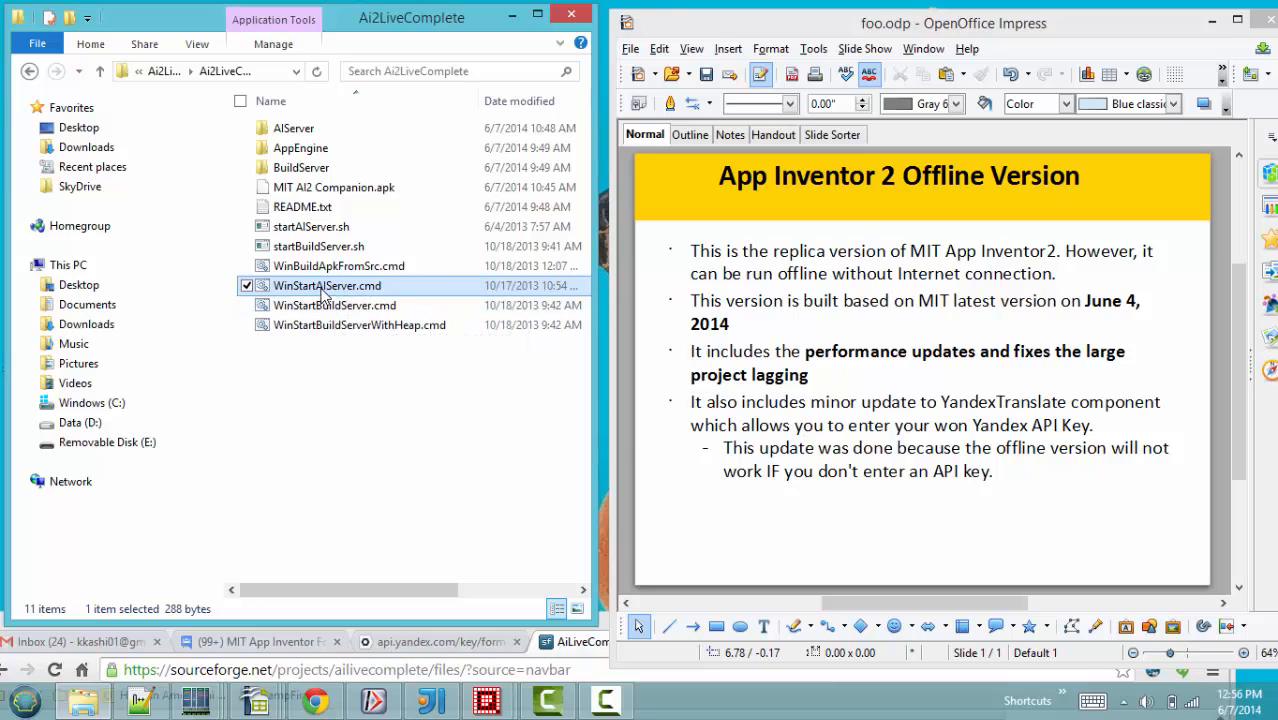
double_click(326, 284)
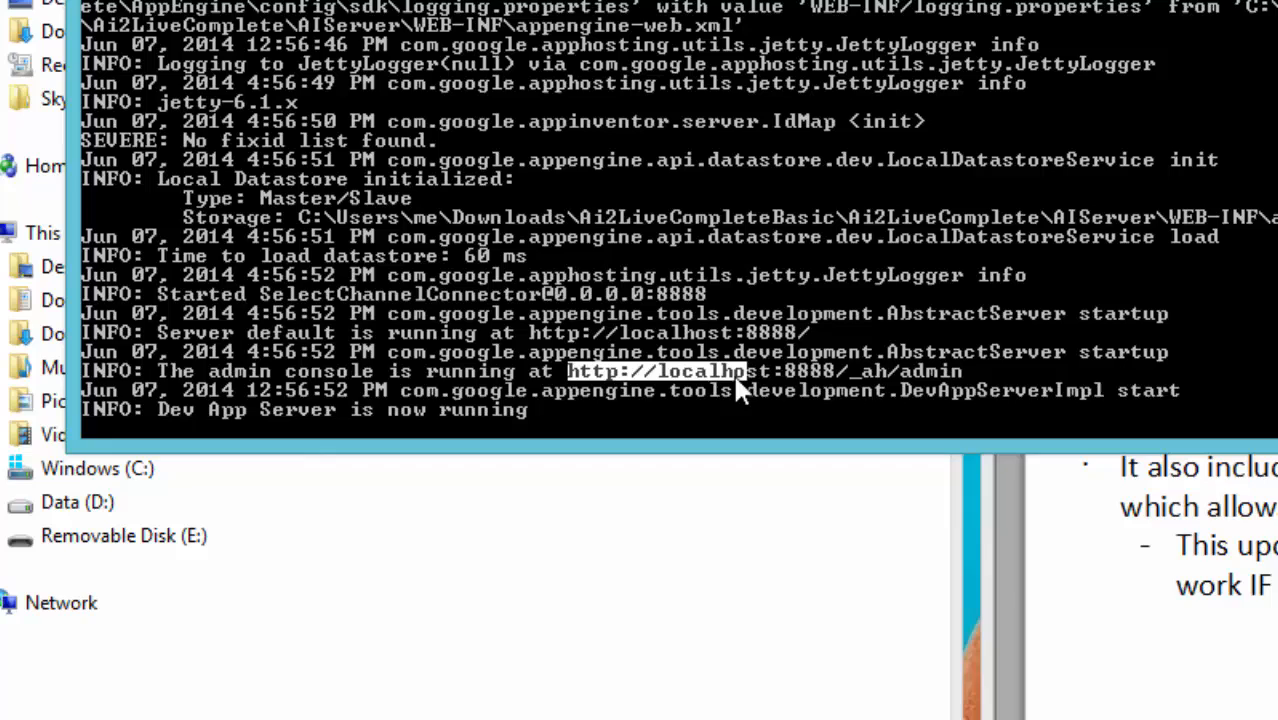
mouse_move(836, 384)
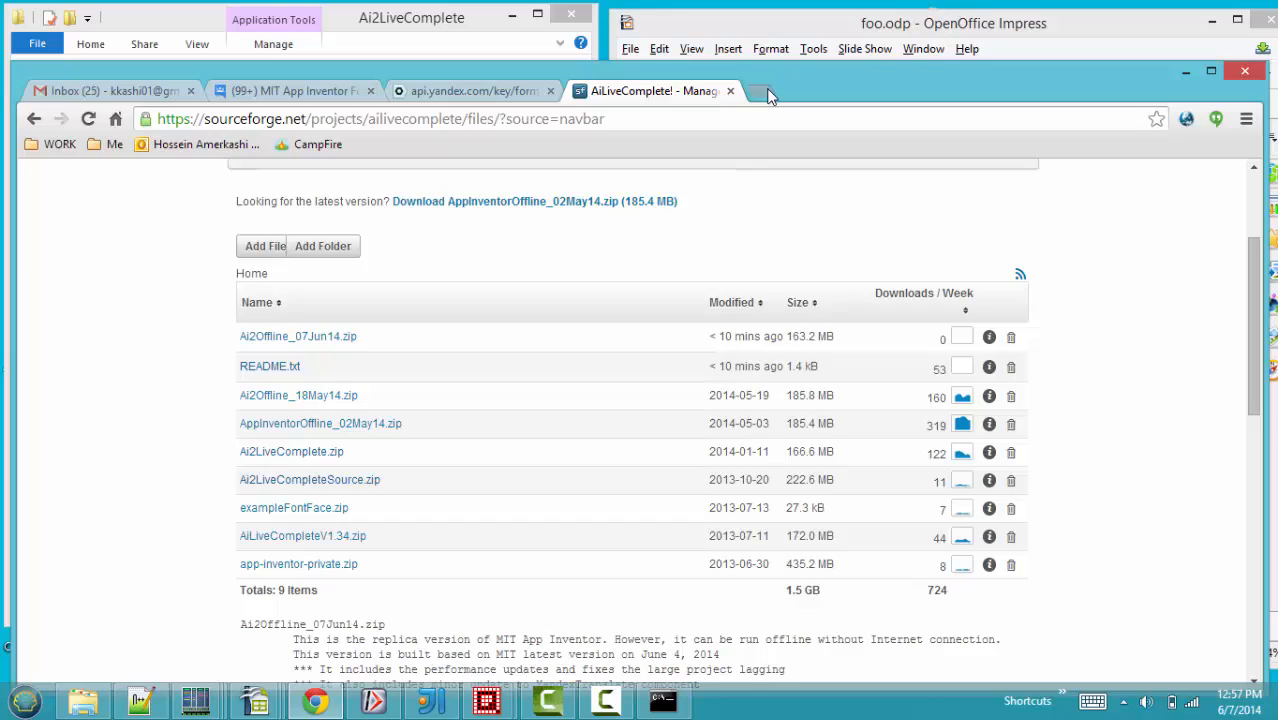
- Enter 8888 in the address bar to load the offline App Inventor at localhost:8888
type("88888")
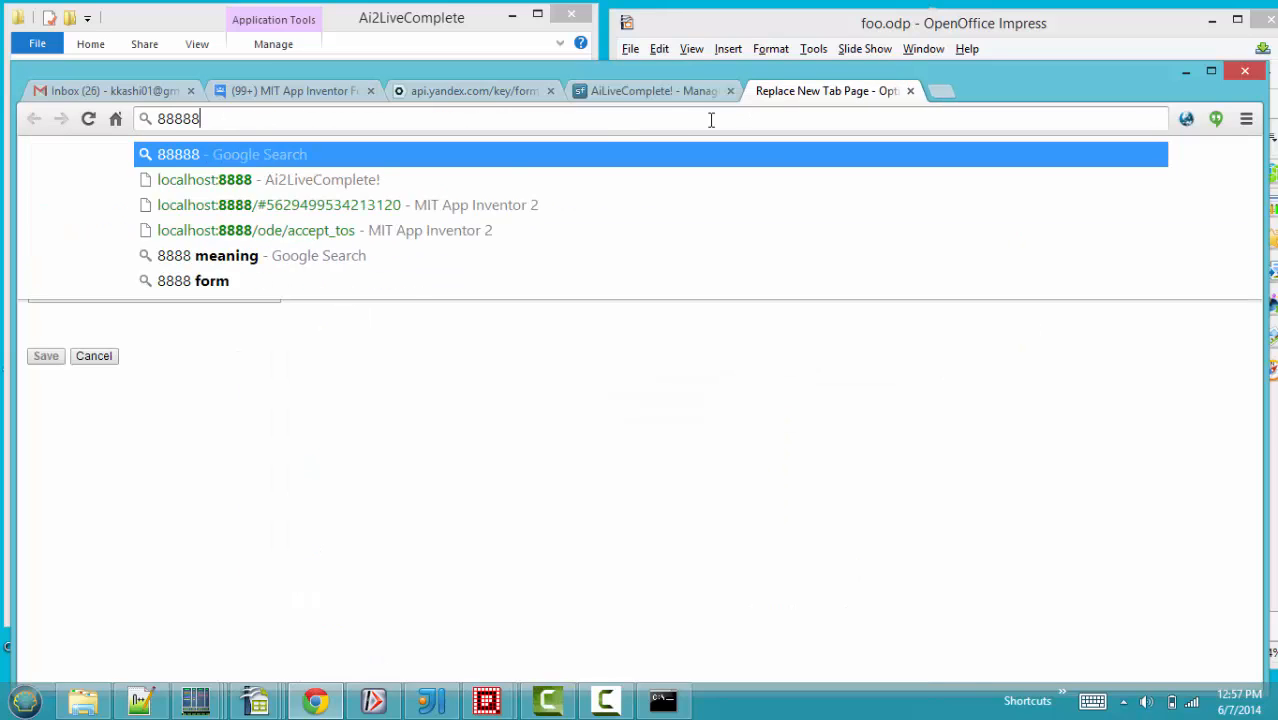
key("backspace")
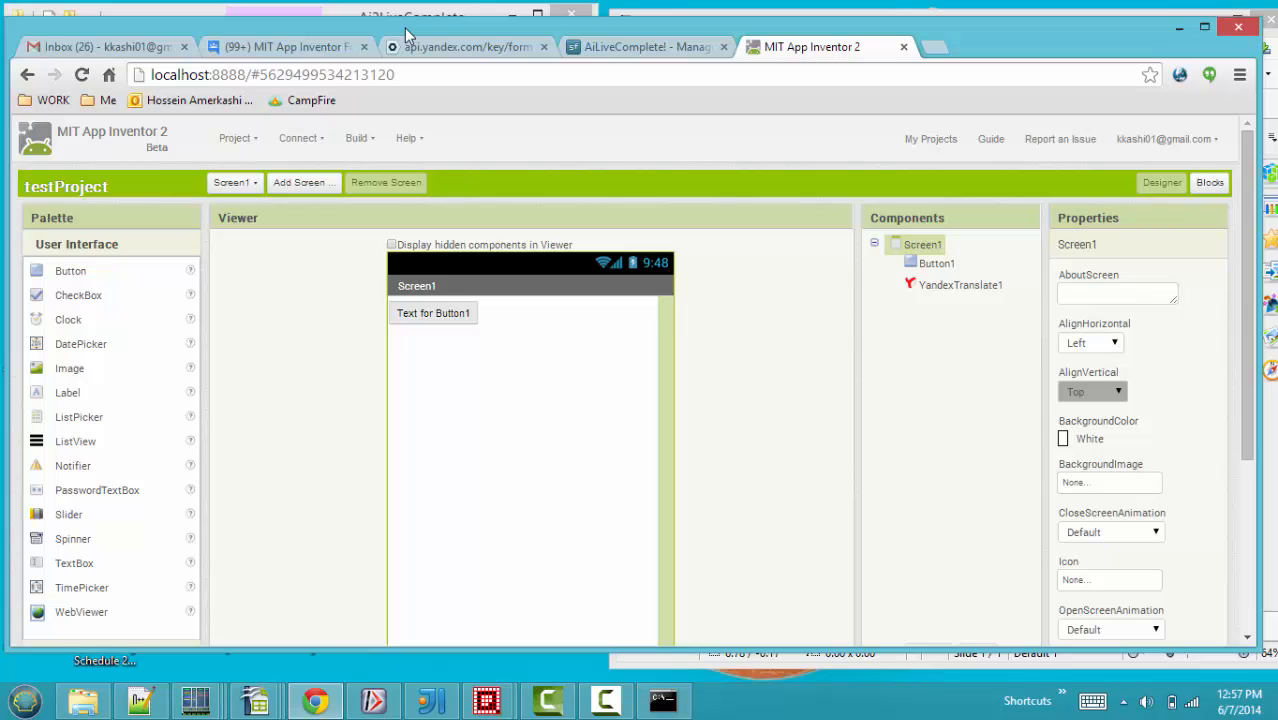
mouse_move(116, 292)
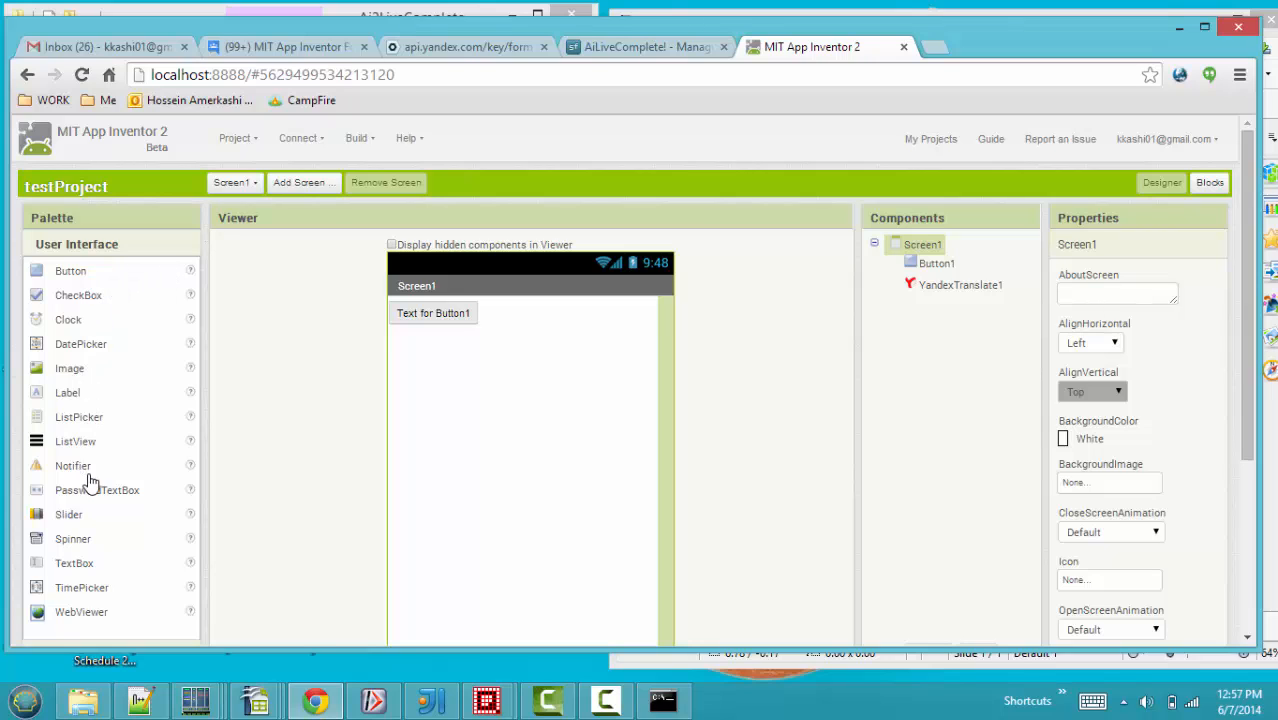
mouse_move(142, 448)
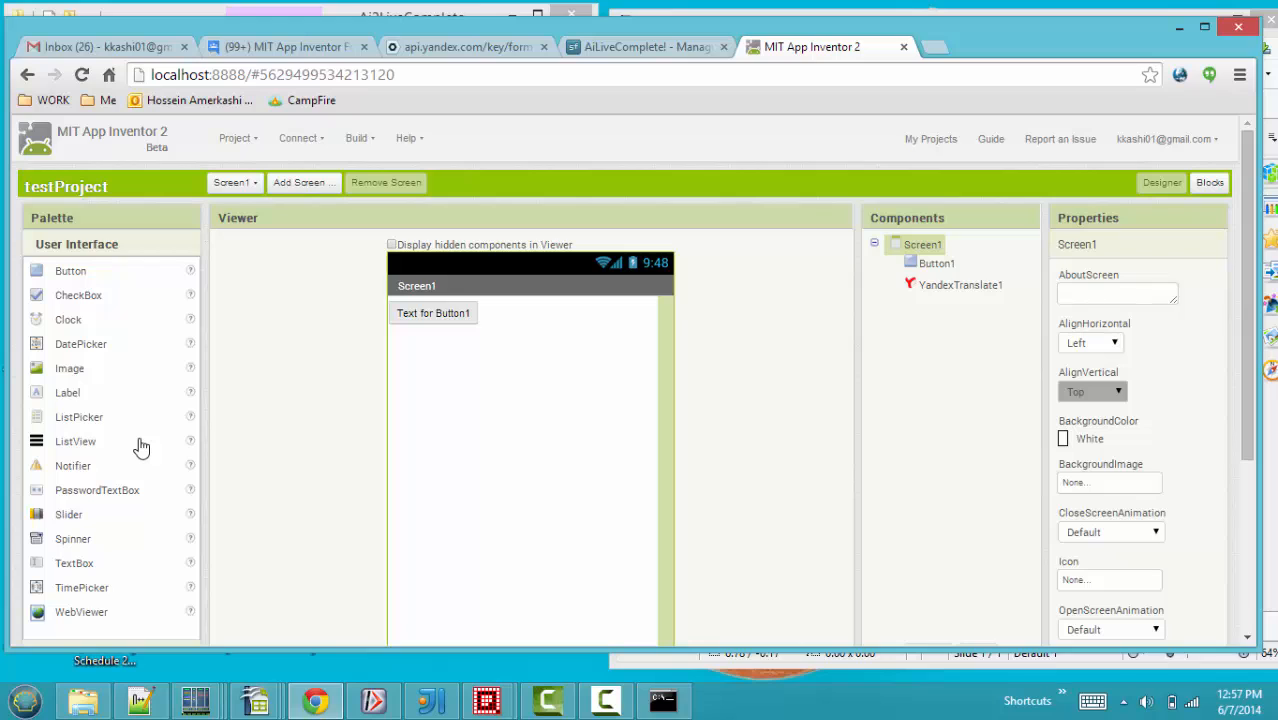
mouse_move(288, 376)
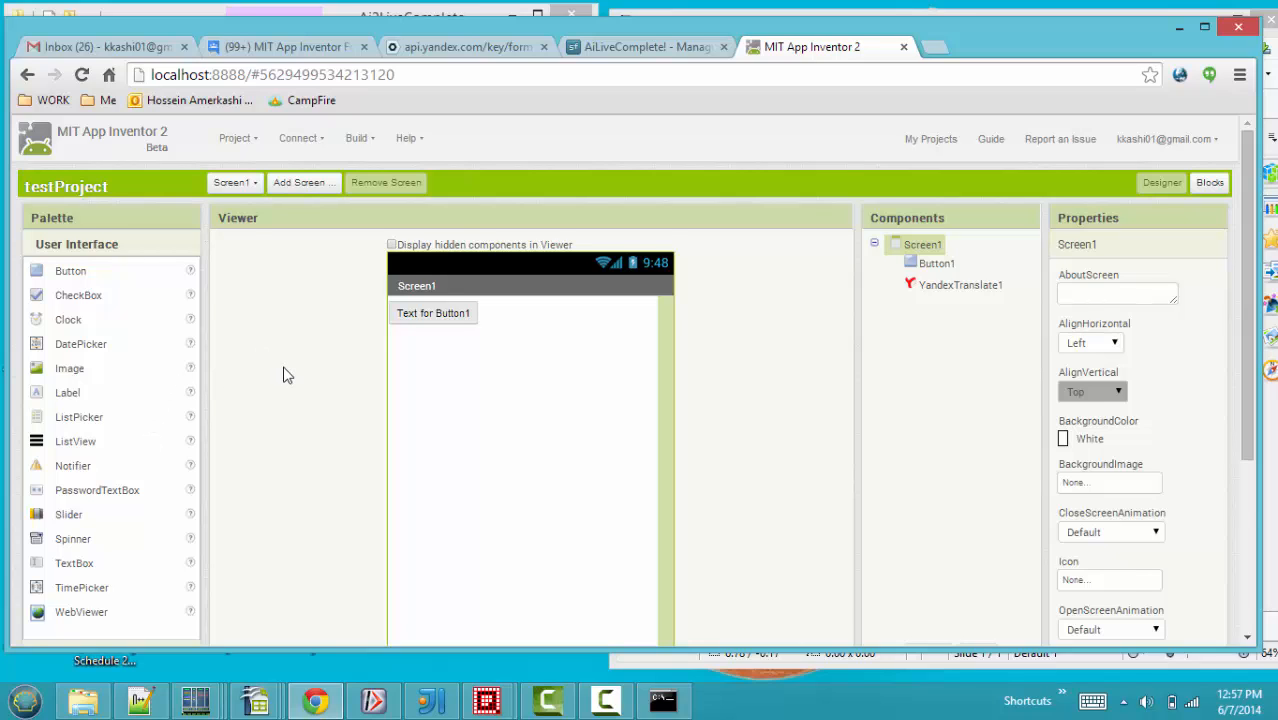
scroll("down", 3)
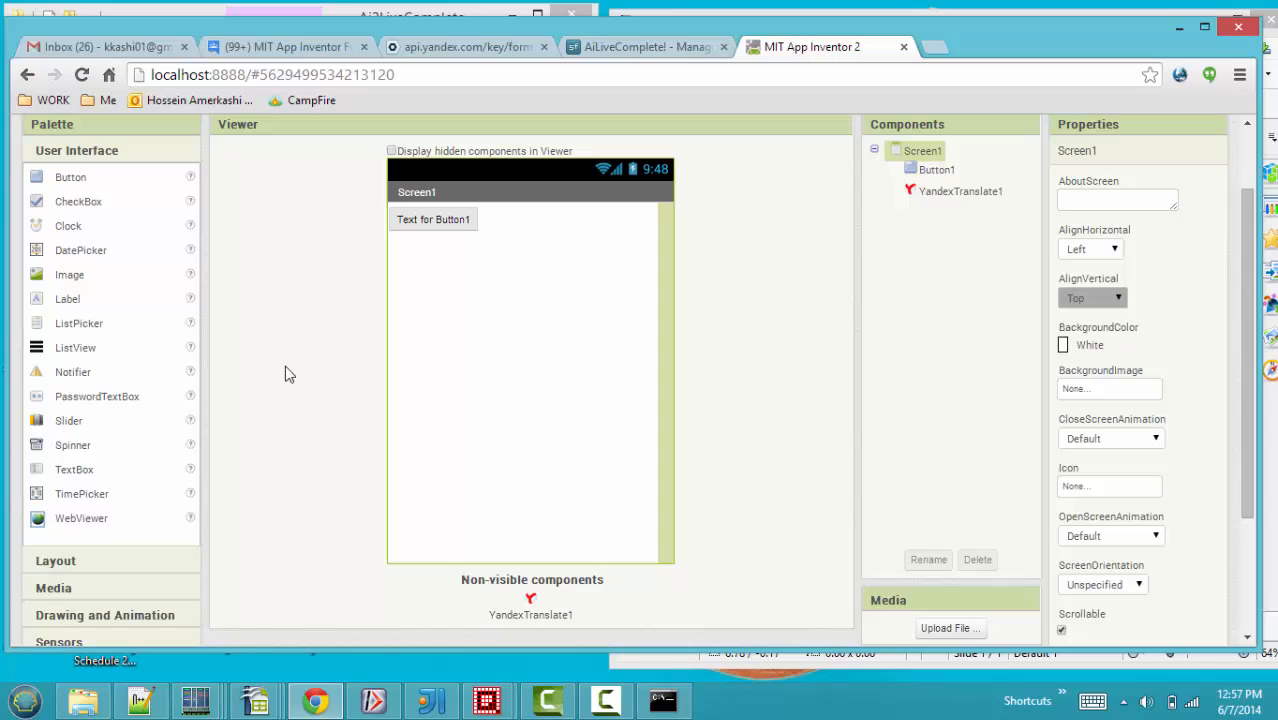
mouse_move(980, 200)
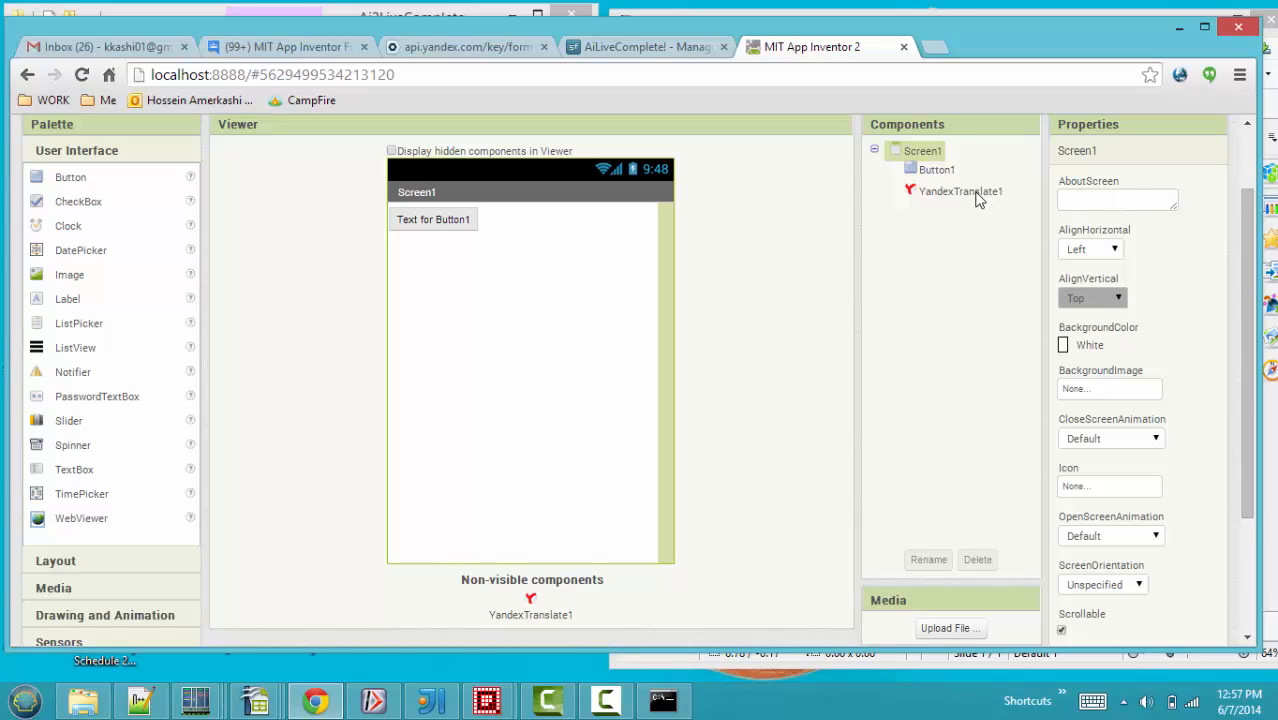
left_click(960, 192)
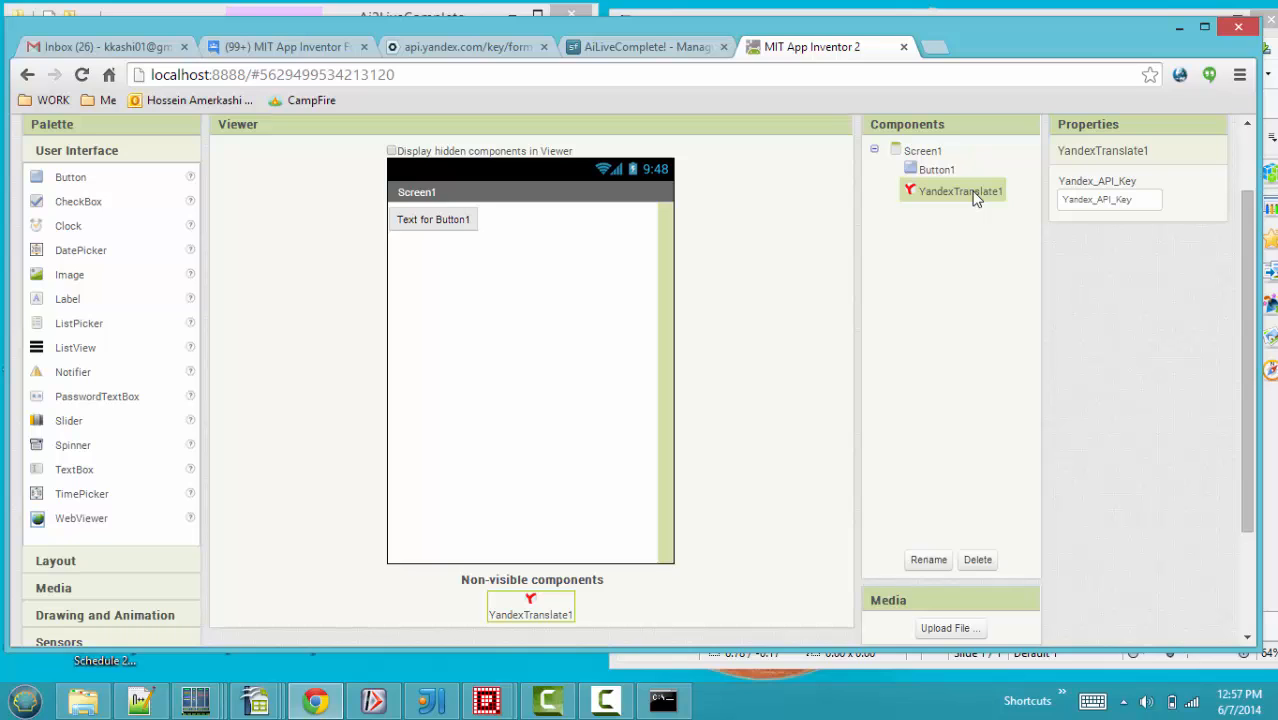
mouse_move(1072, 294)
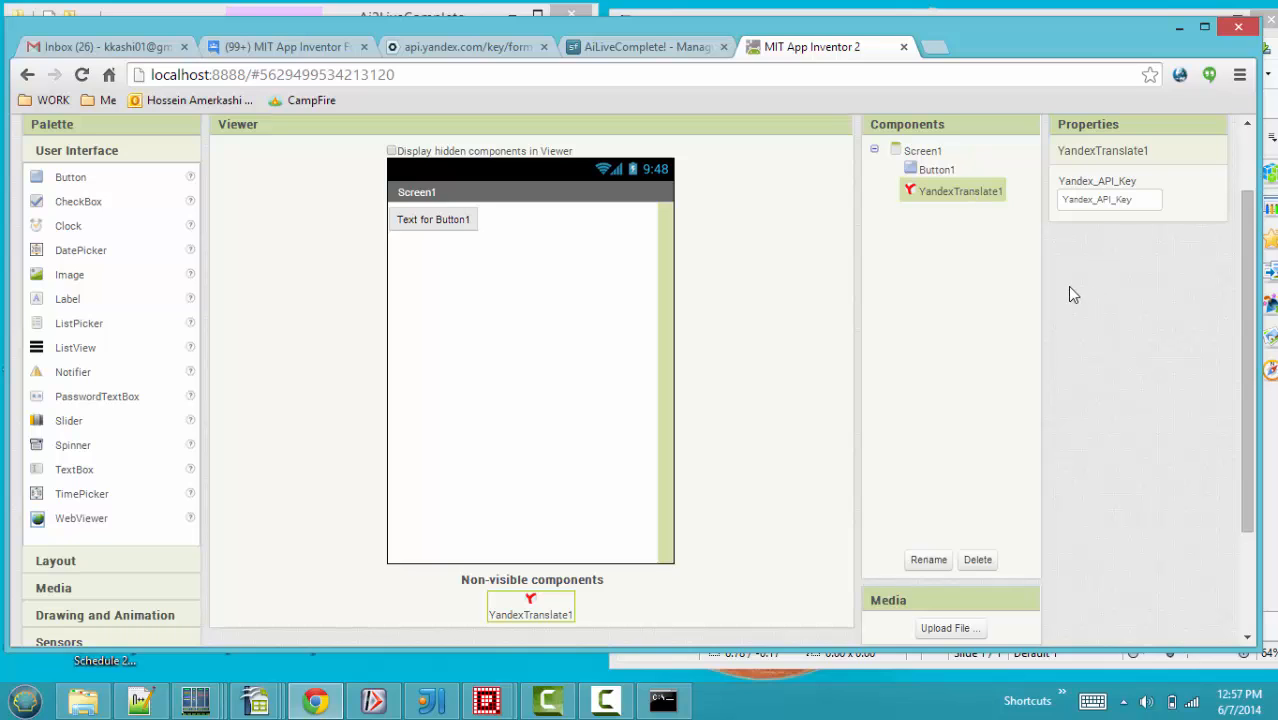
- Scroll the Properties panel up to the Yandex_API_Key field of YandexTranslate1
scroll("up", 3)
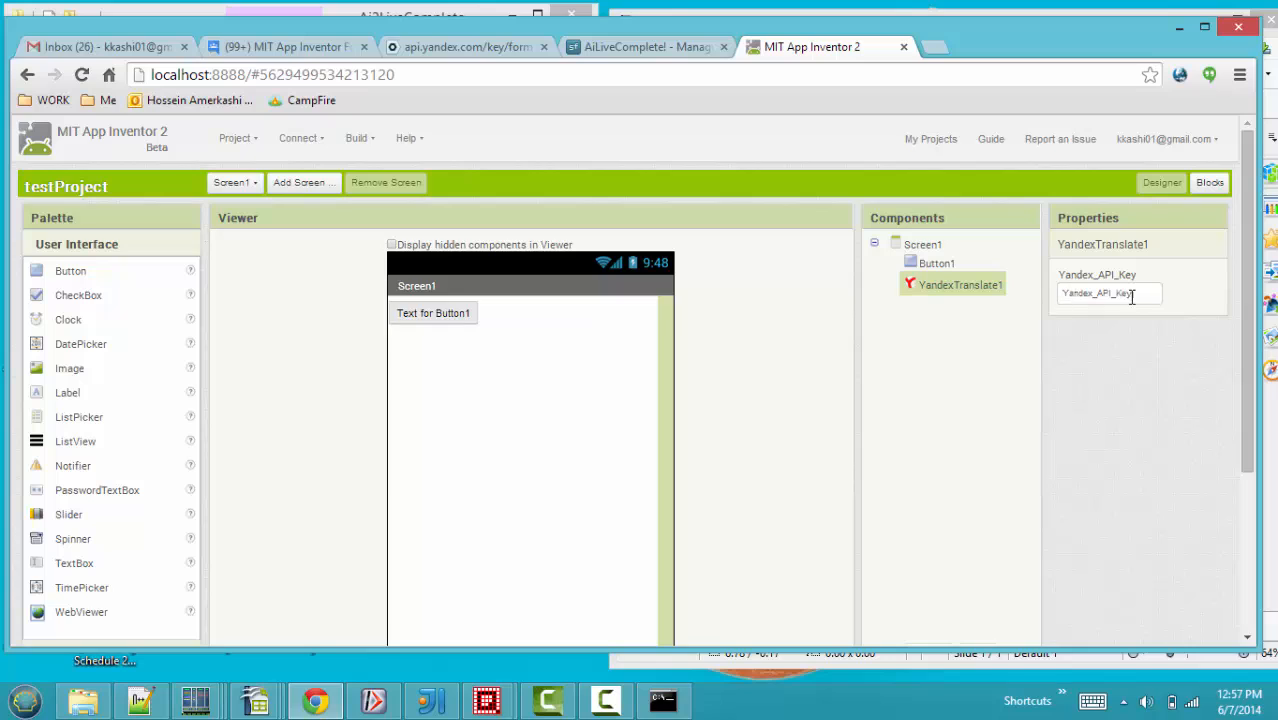
mouse_move(1138, 292)
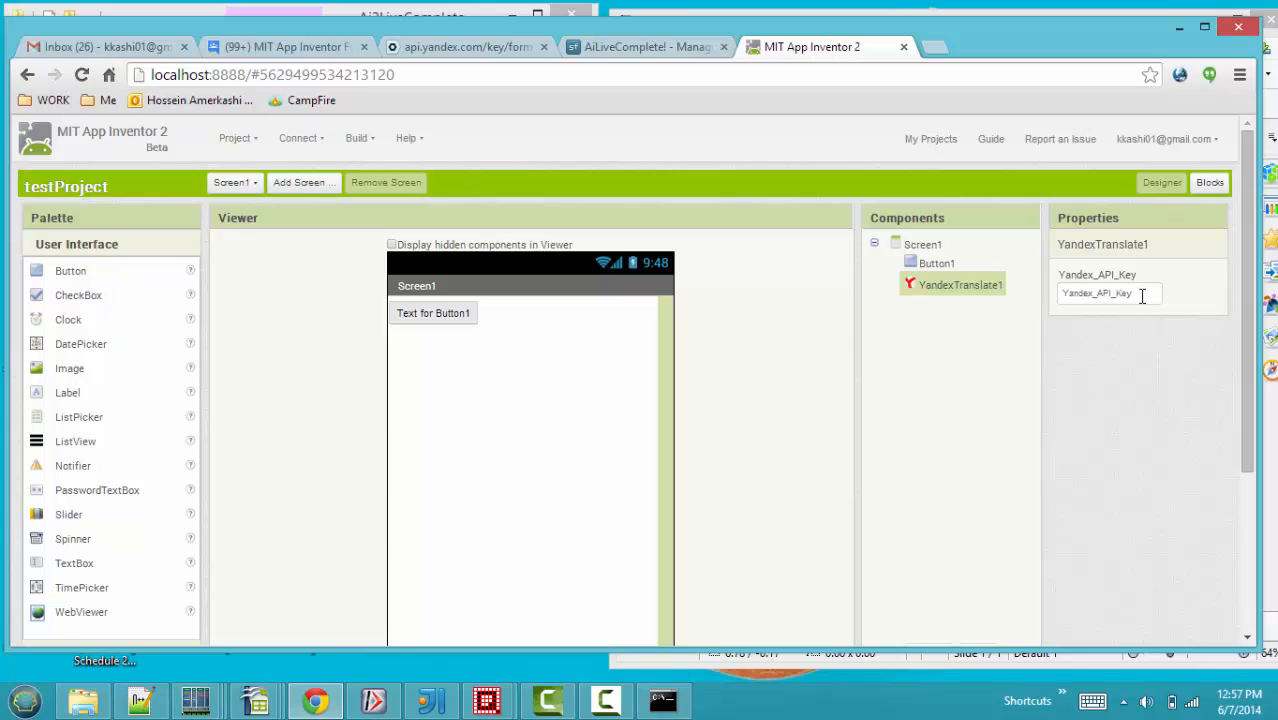
mouse_move(700, 136)
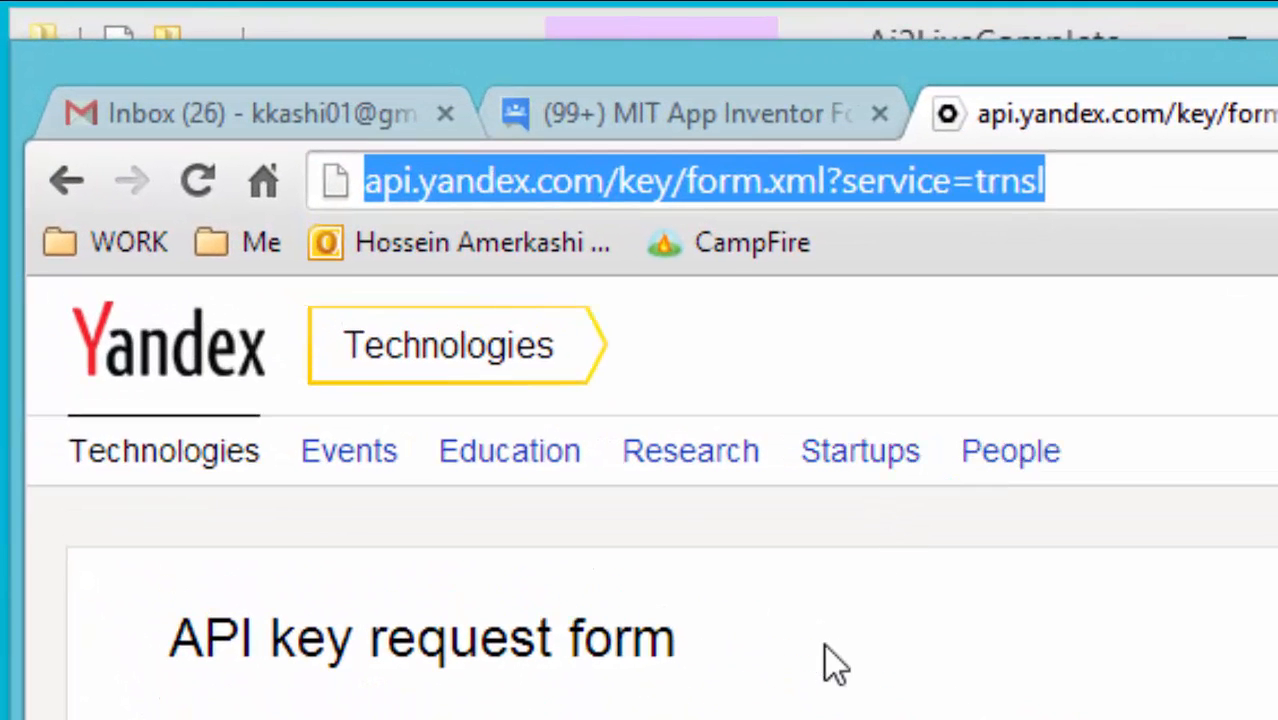
mouse_move(1030, 350)
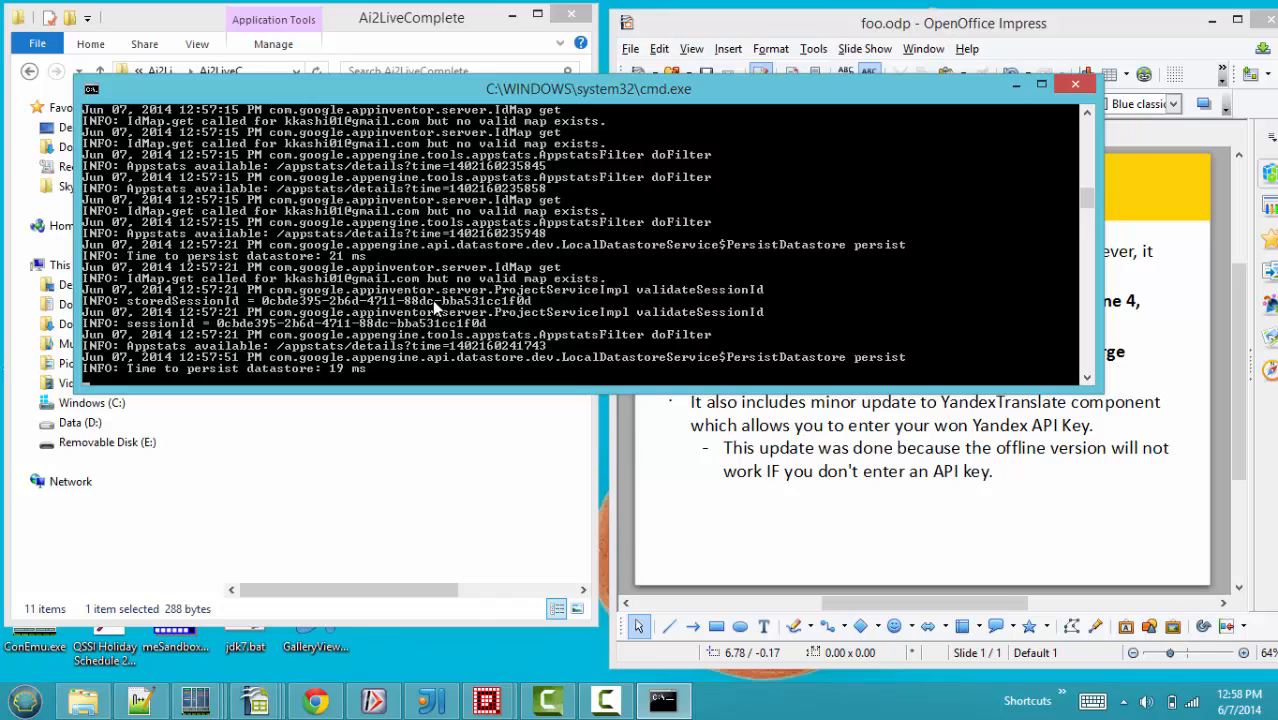
mouse_move(470, 290)
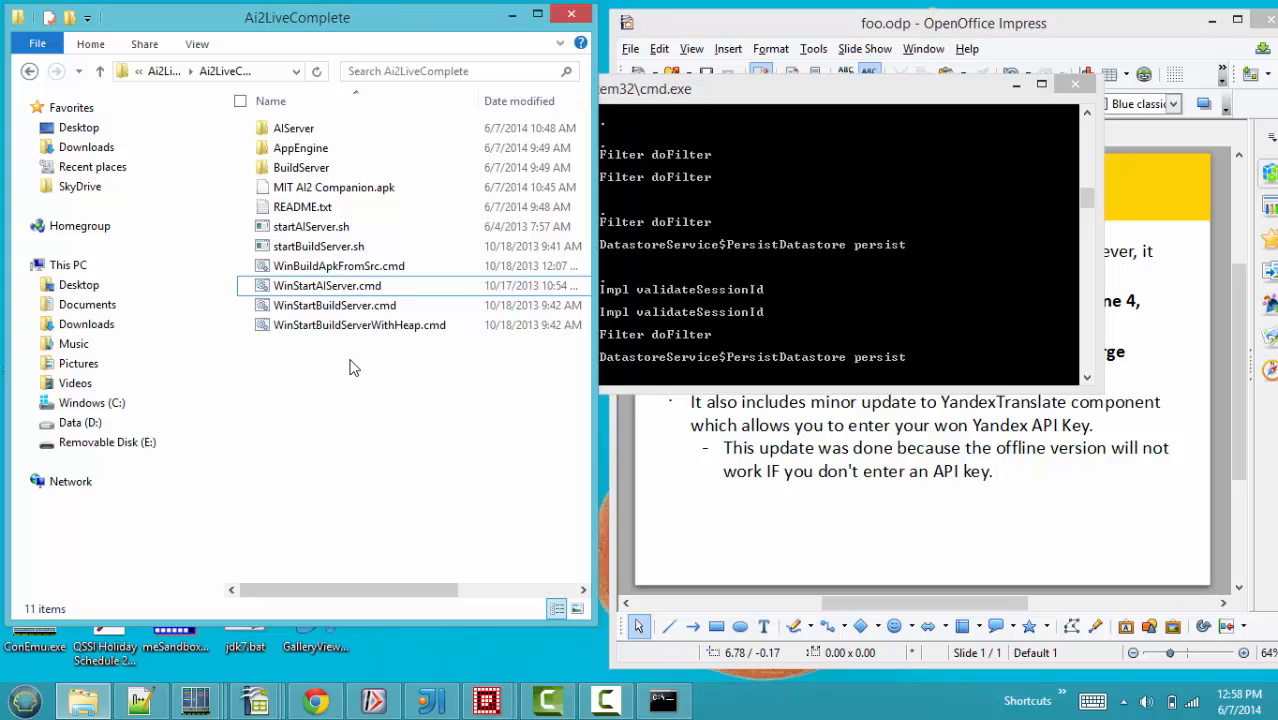
- Return to Chrome and switch back to the MIT App Inventor 2 testProject tab
left_click(336, 304)
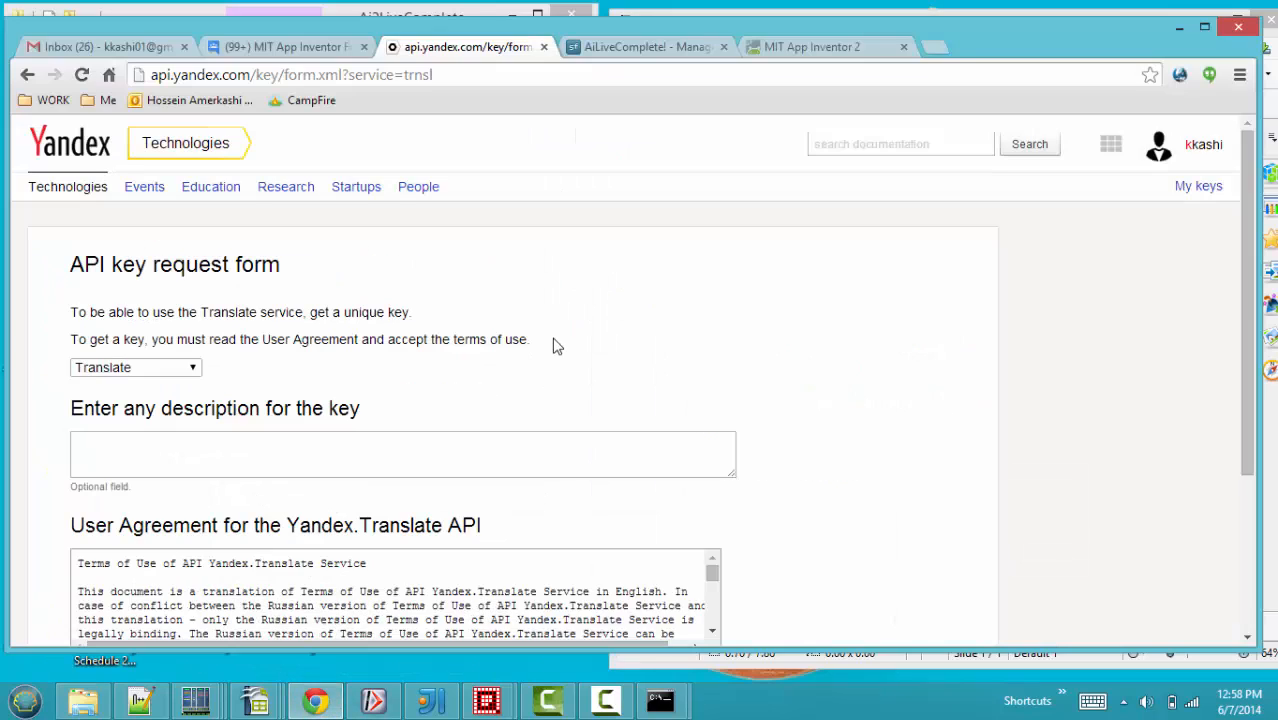
left_click(810, 46)
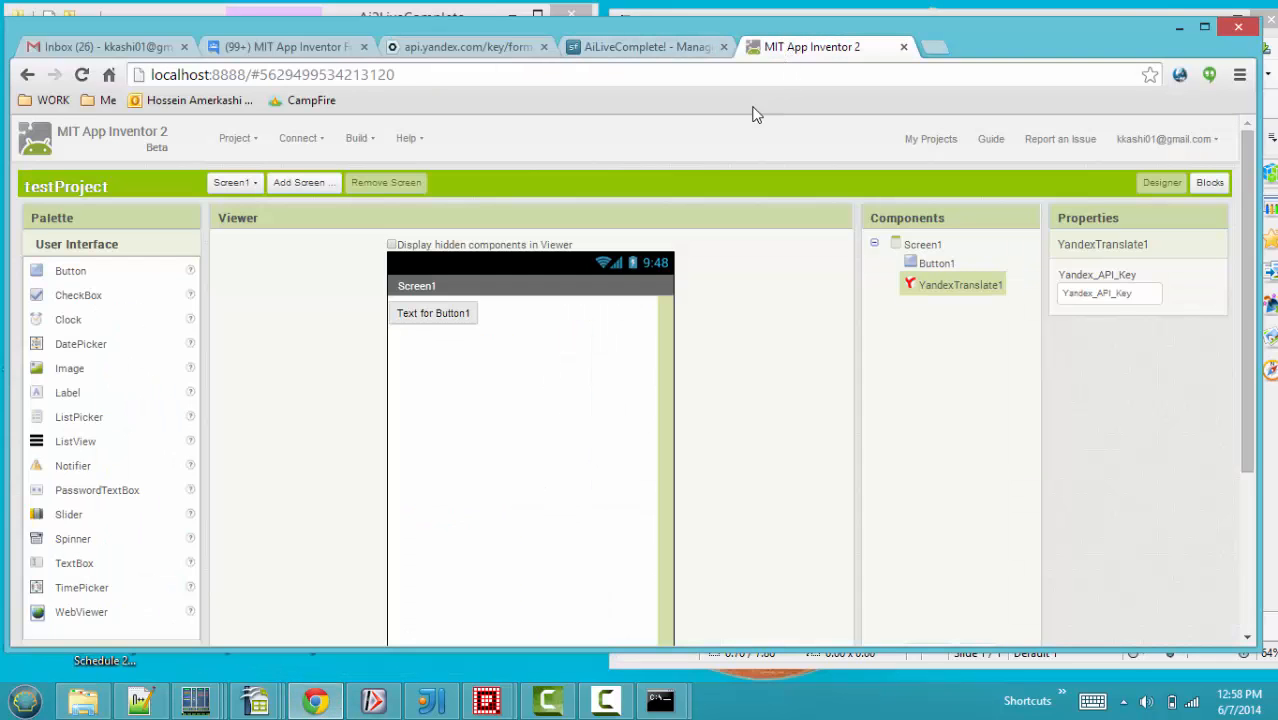
mouse_move(358, 138)
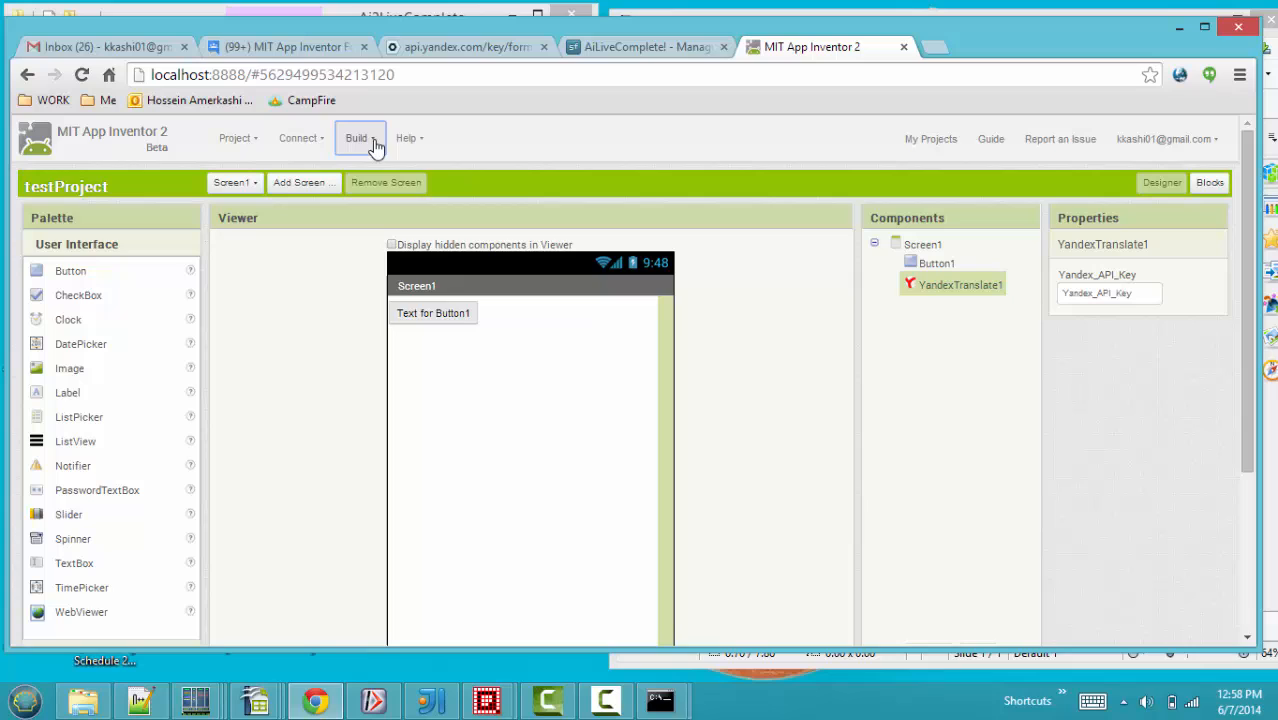
- Choose Build > App (save .apk to my computer) for testProject
left_click(356, 138)
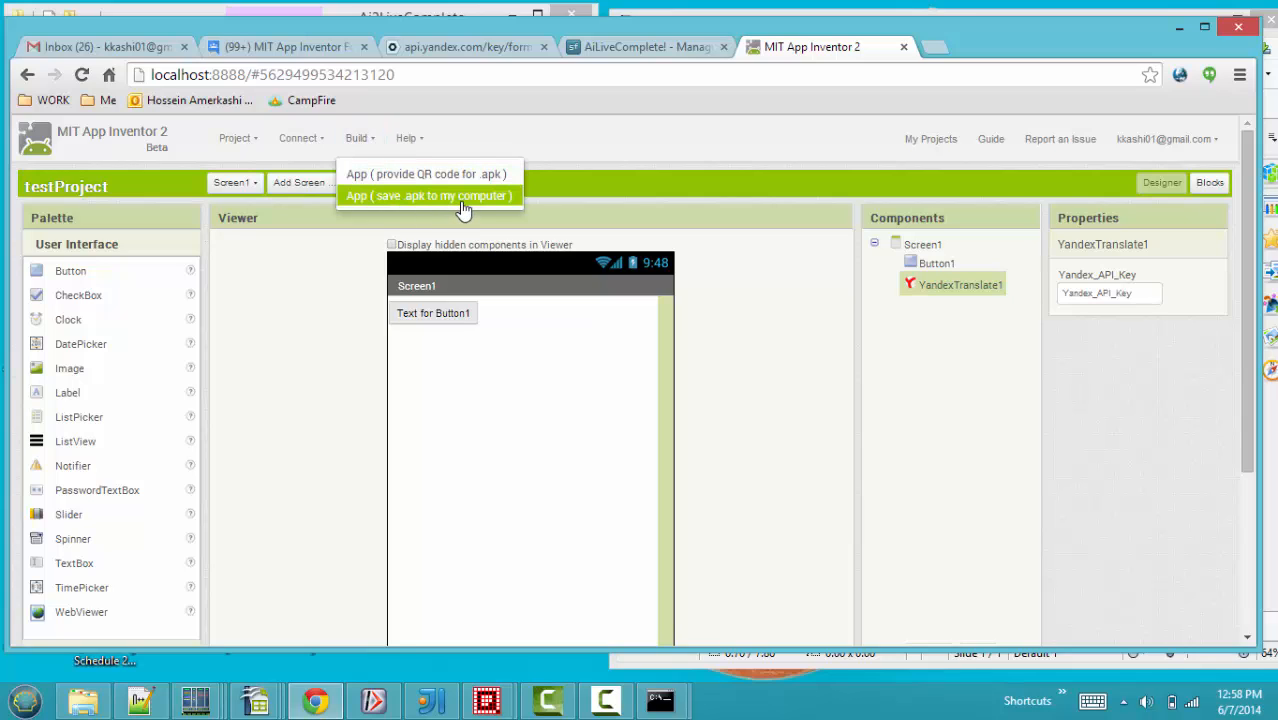
left_click(428, 196)
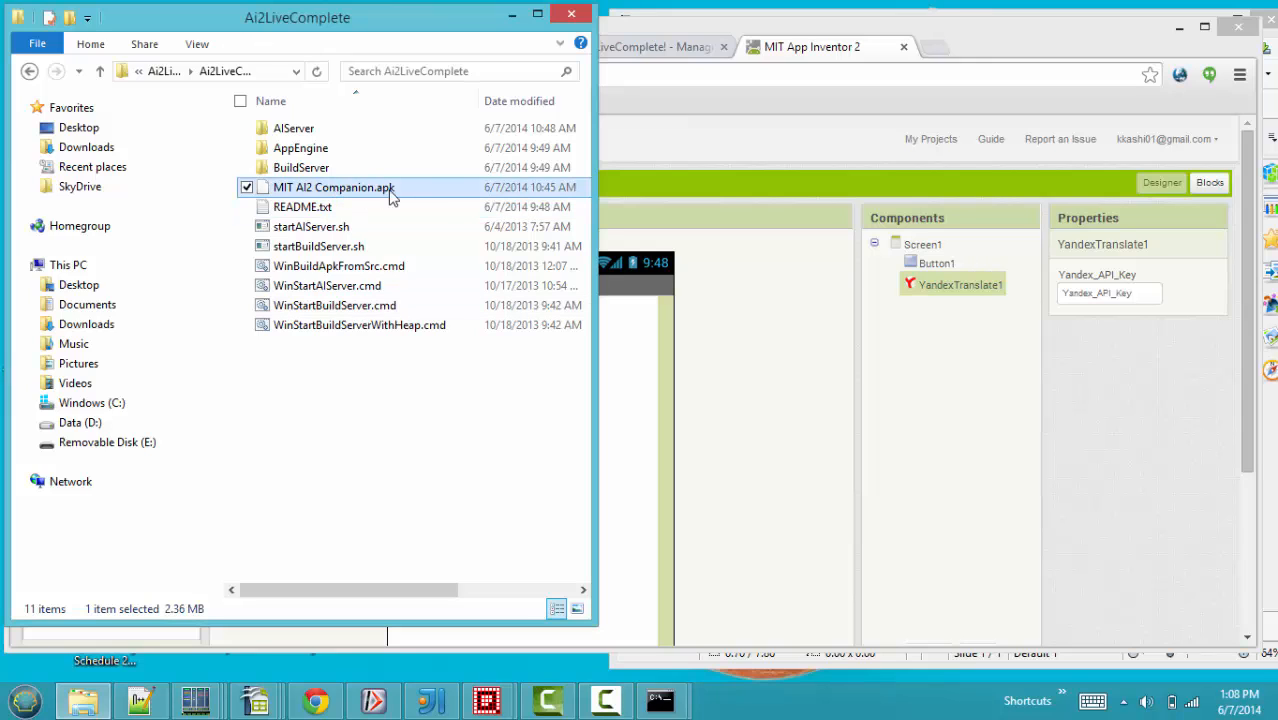
mouse_move(404, 196)
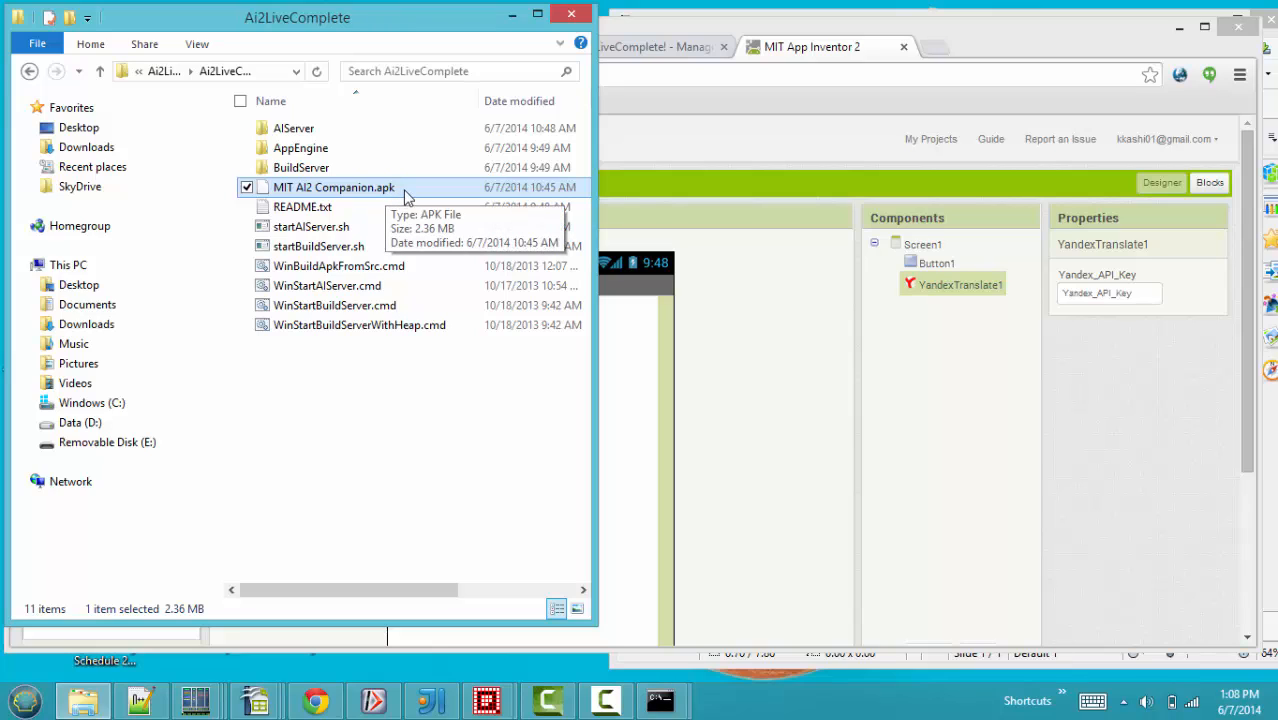
mouse_move(420, 220)
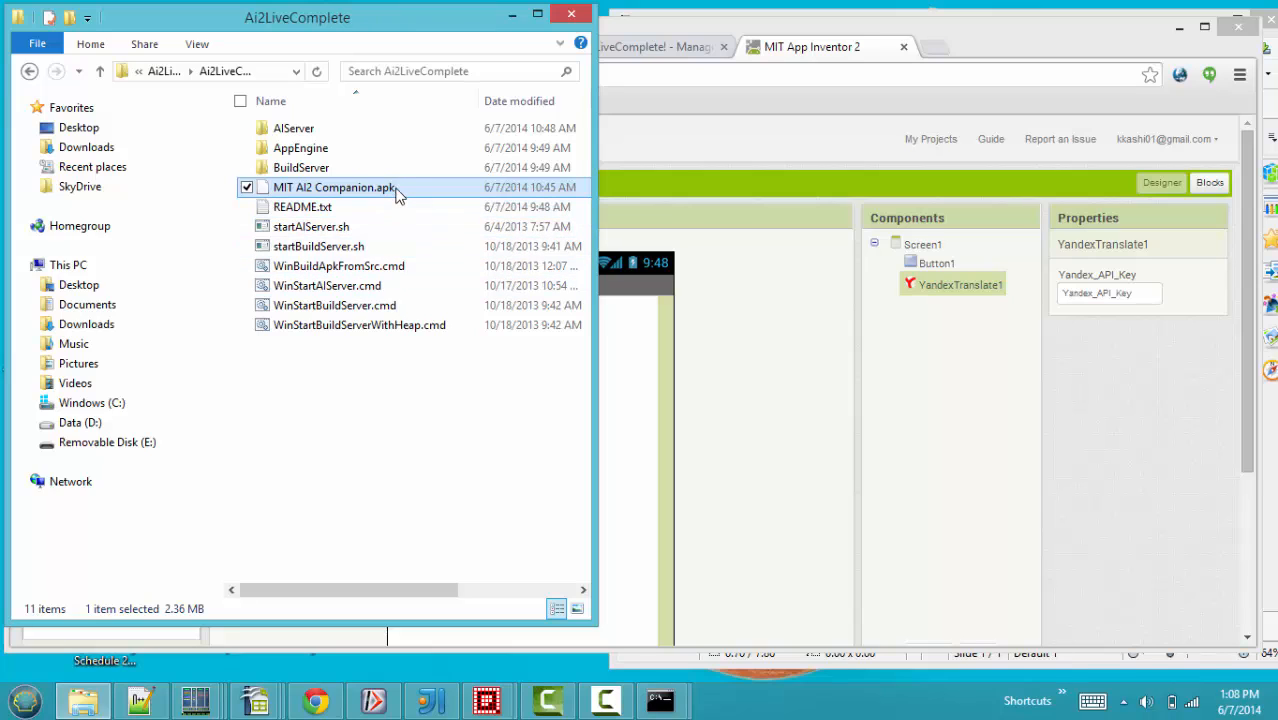
mouse_move(396, 192)
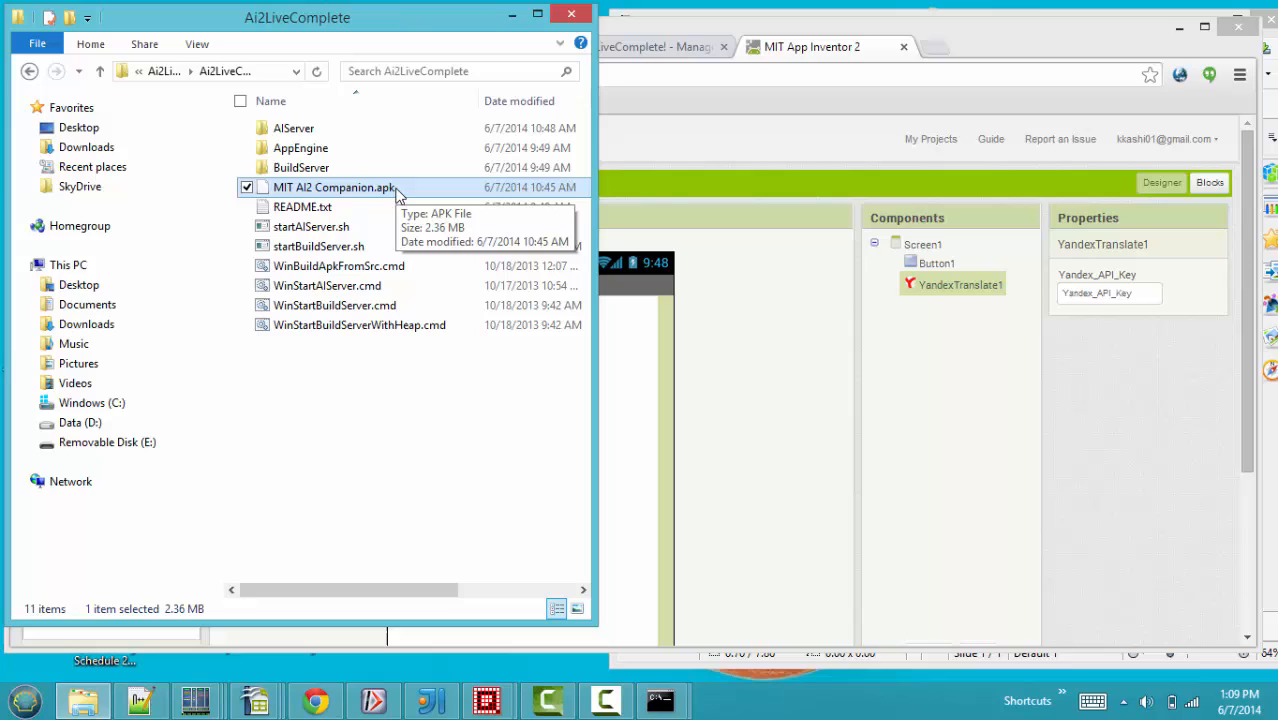
mouse_move(400, 190)
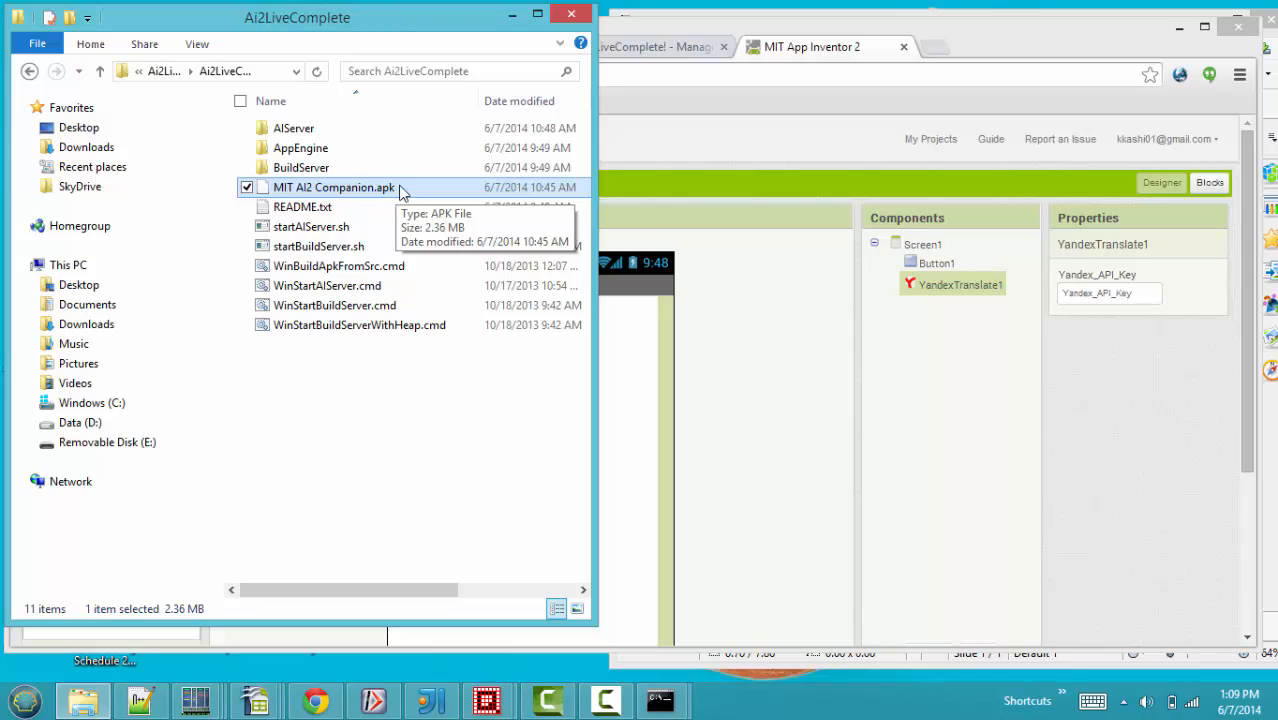